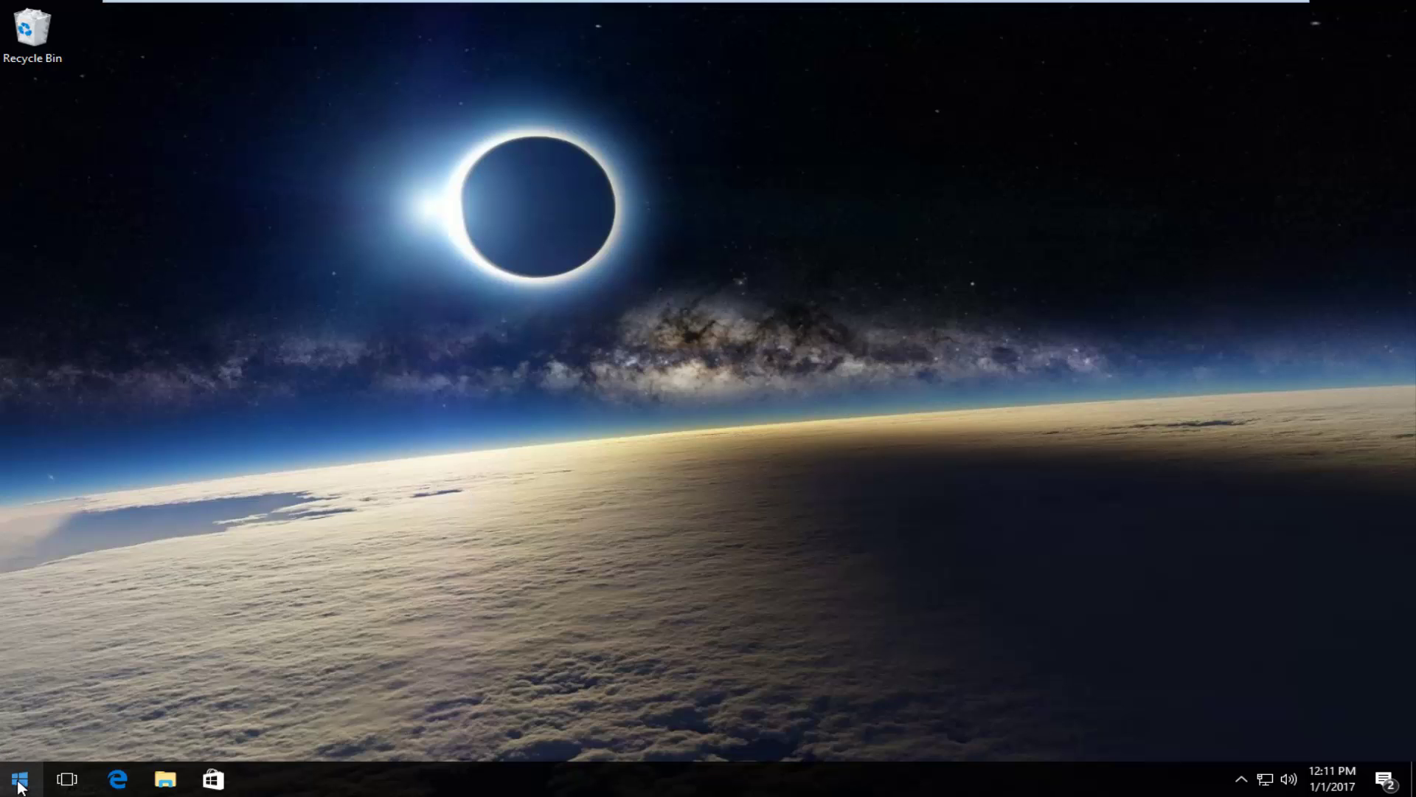
# Open Command Prompt (Admin) from the Start button menu and approve the UAC prompt.
pyautogui.rightClick(18, 779)
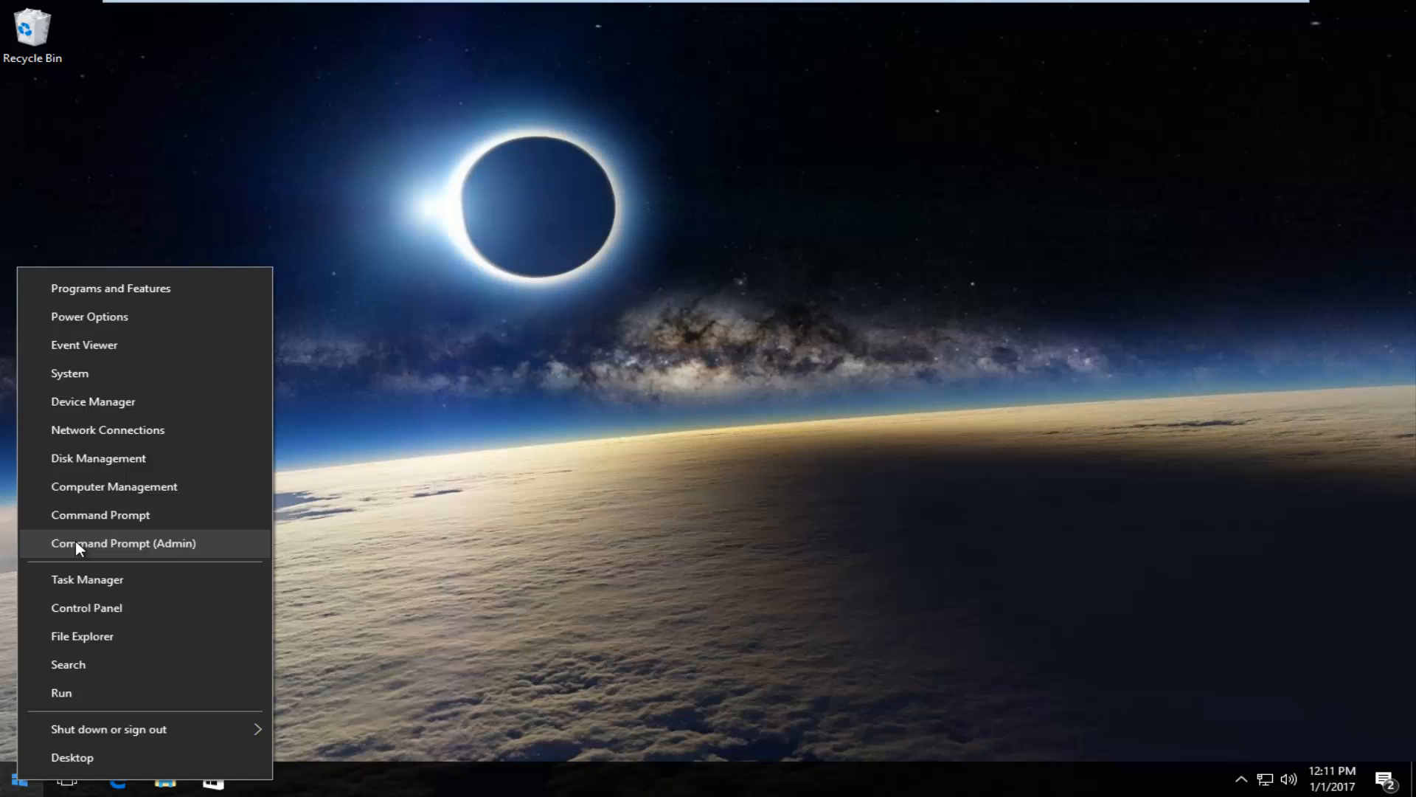
pyautogui.moveTo(173, 545)
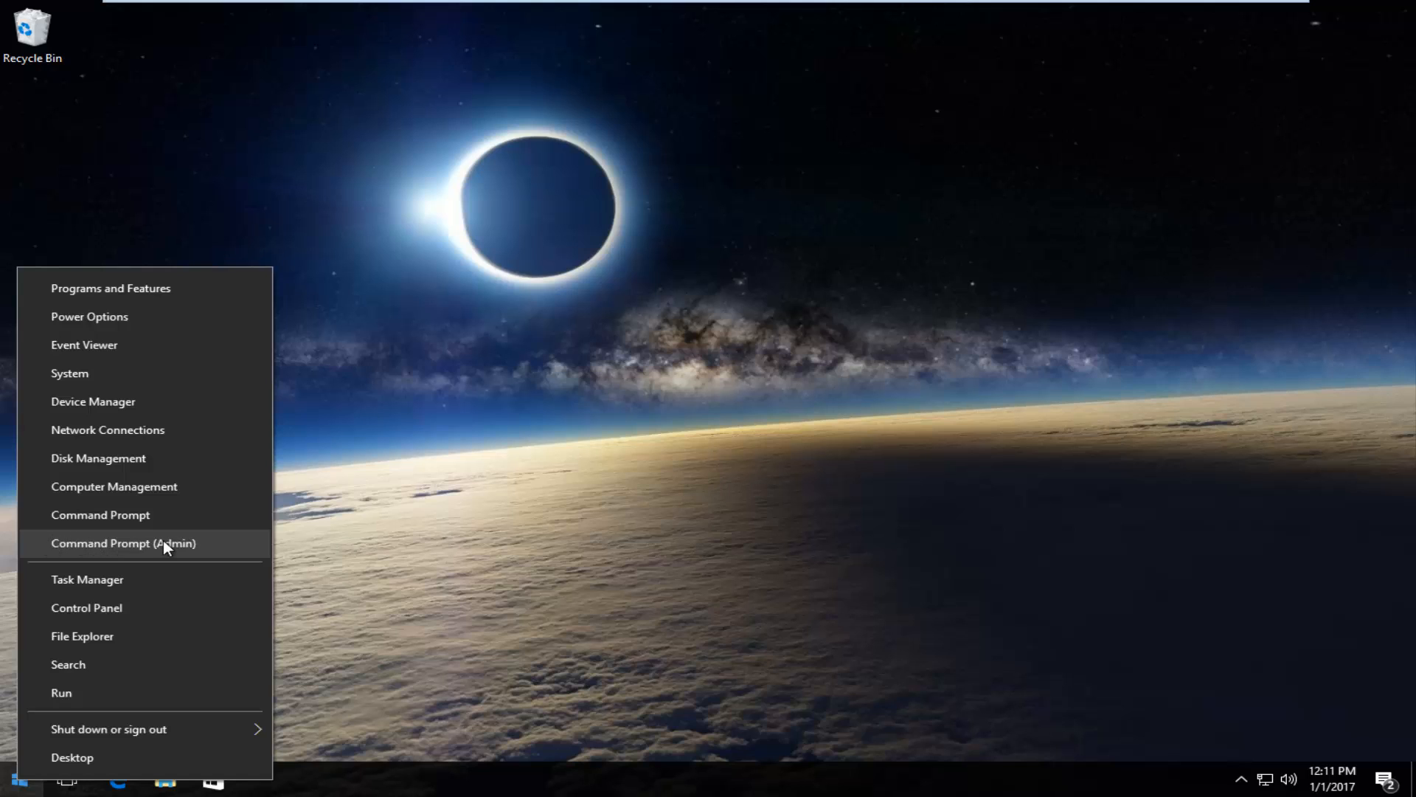
pyautogui.click(124, 543)
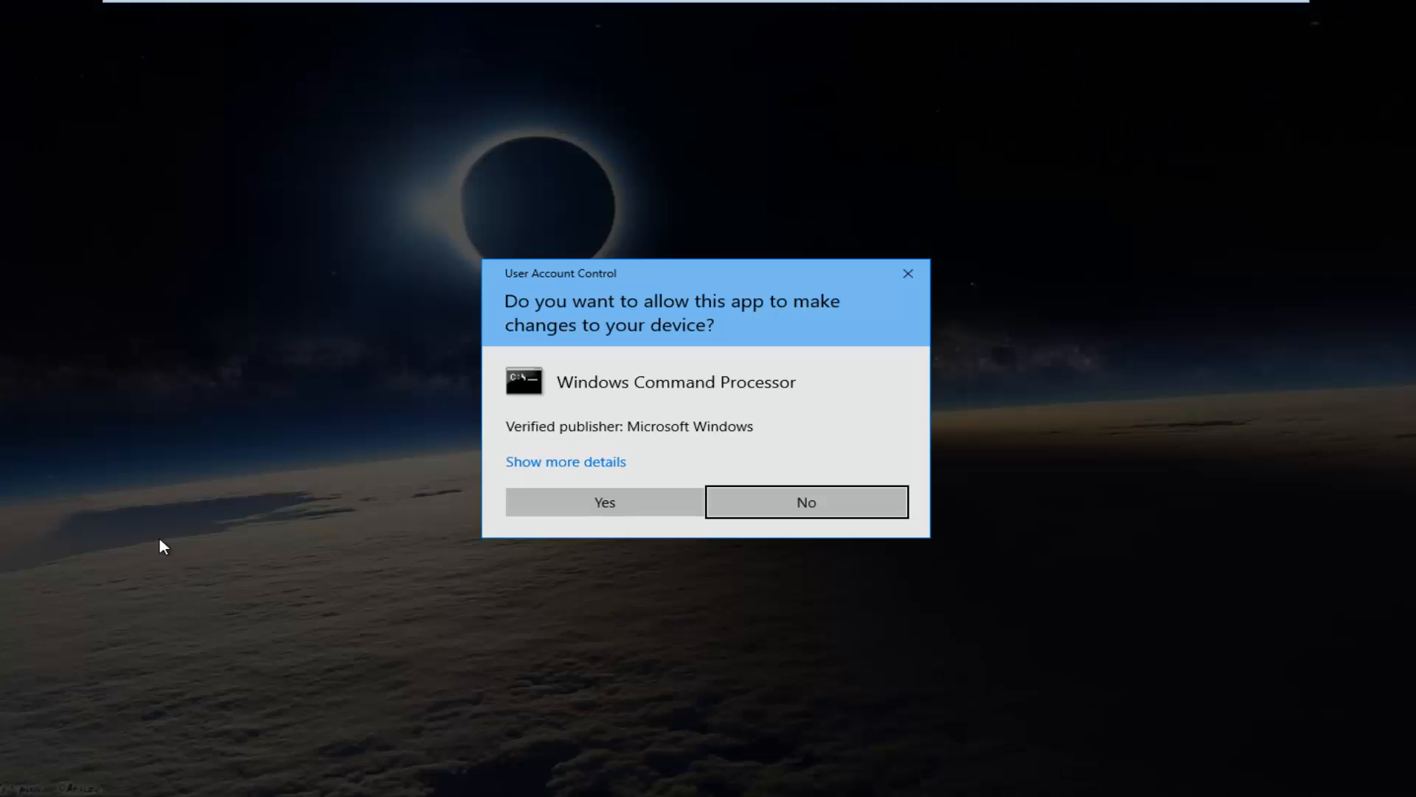
pyautogui.moveTo(603, 502)
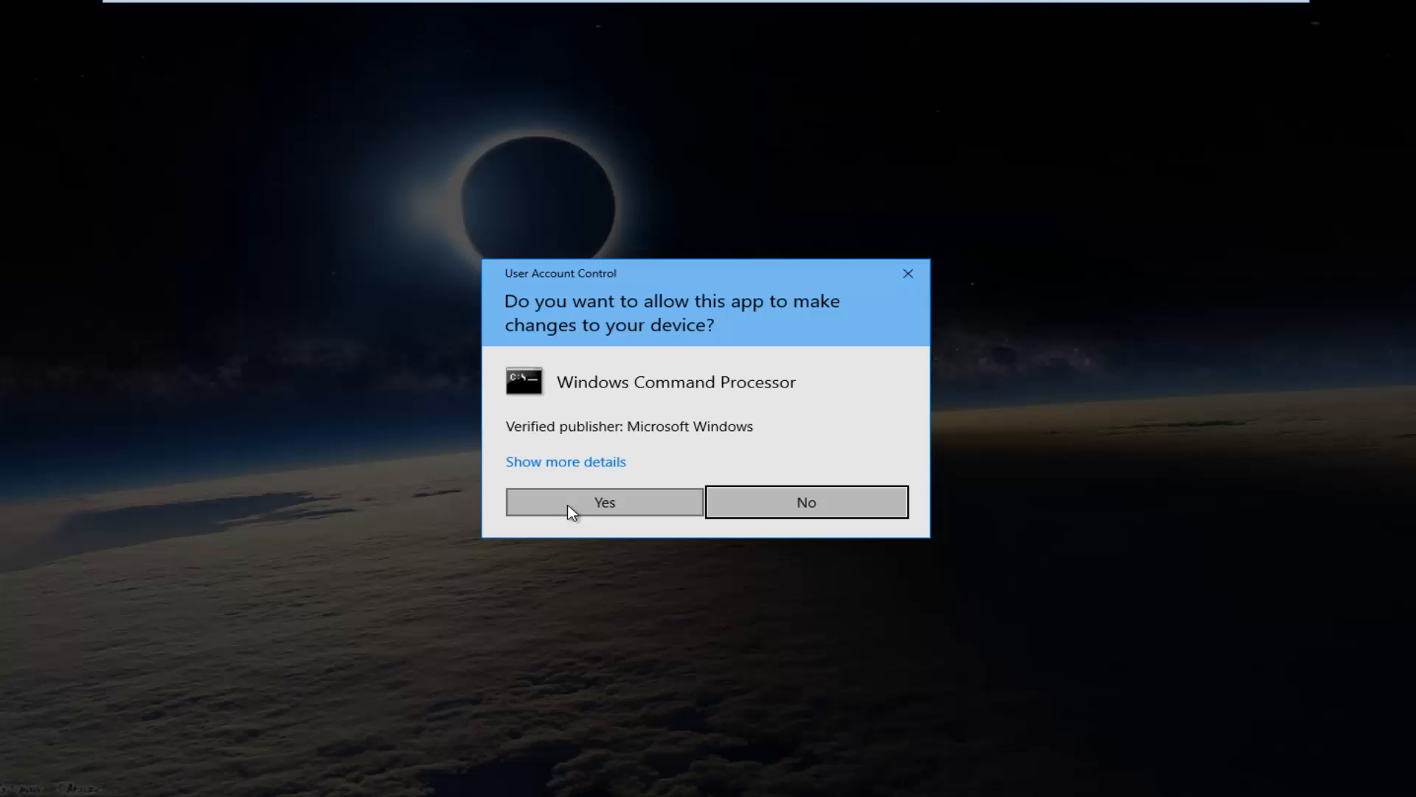
pyautogui.click(604, 502)
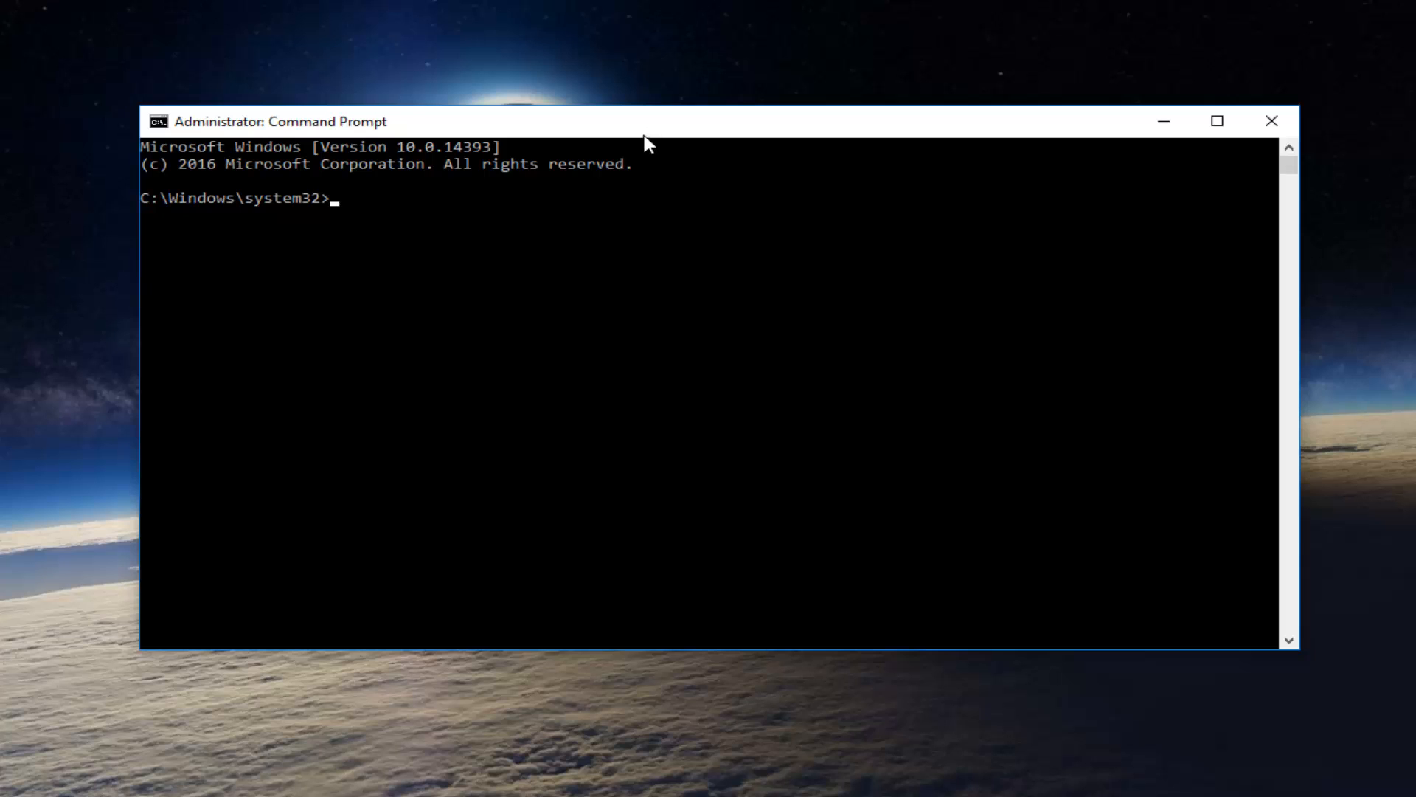
# Run ipconfig /release to release the adapters' IP configuration.
pyautogui.write('ip')
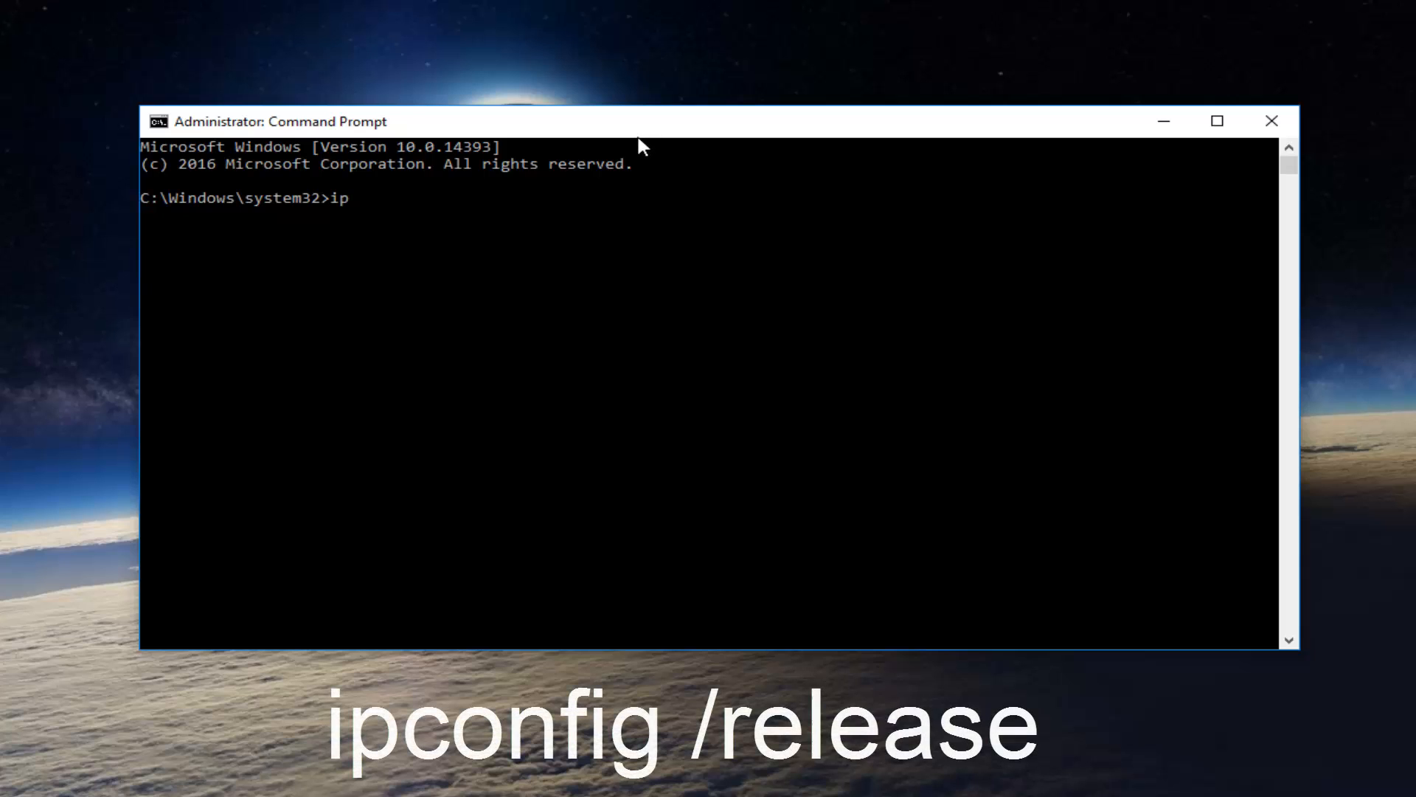
pyautogui.write('config')
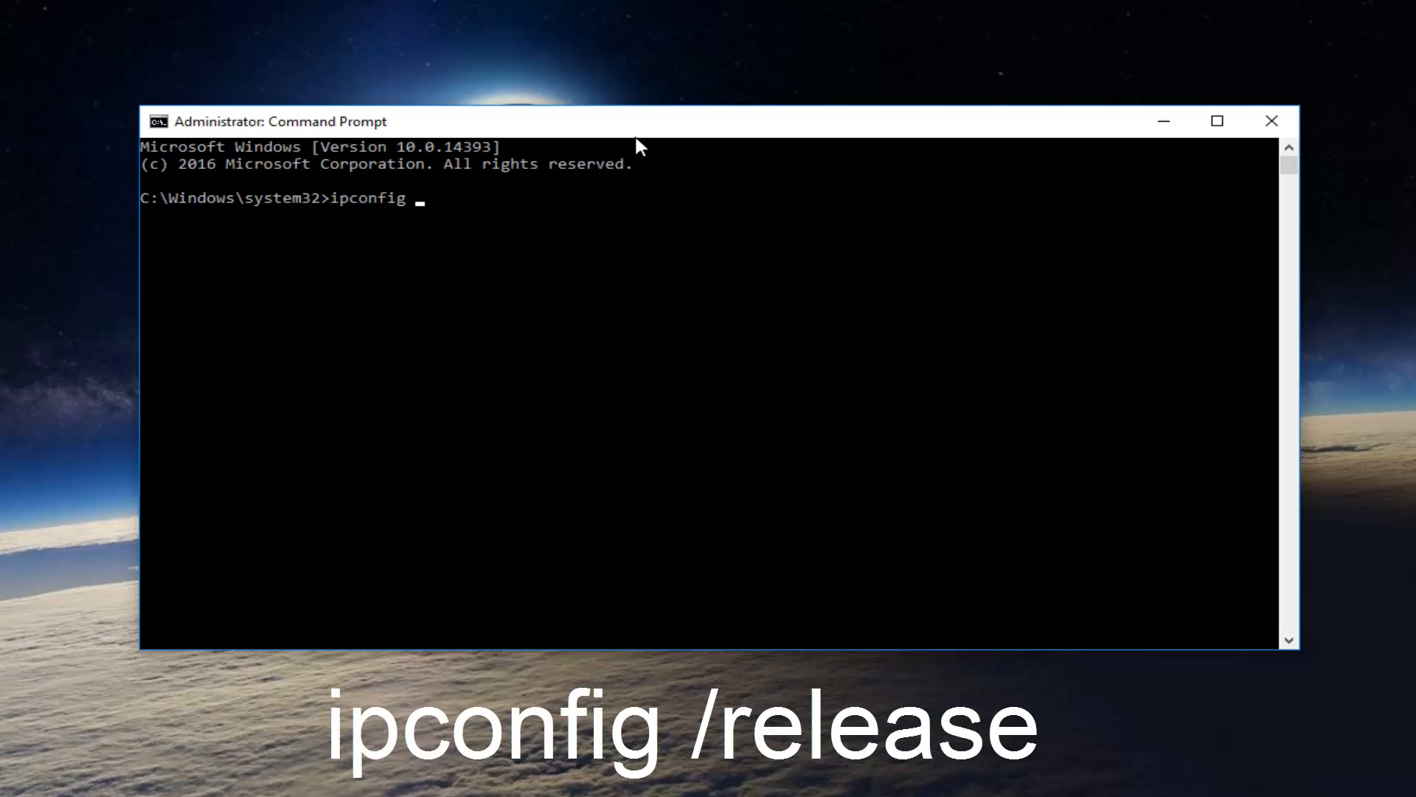
pyautogui.write('/re')
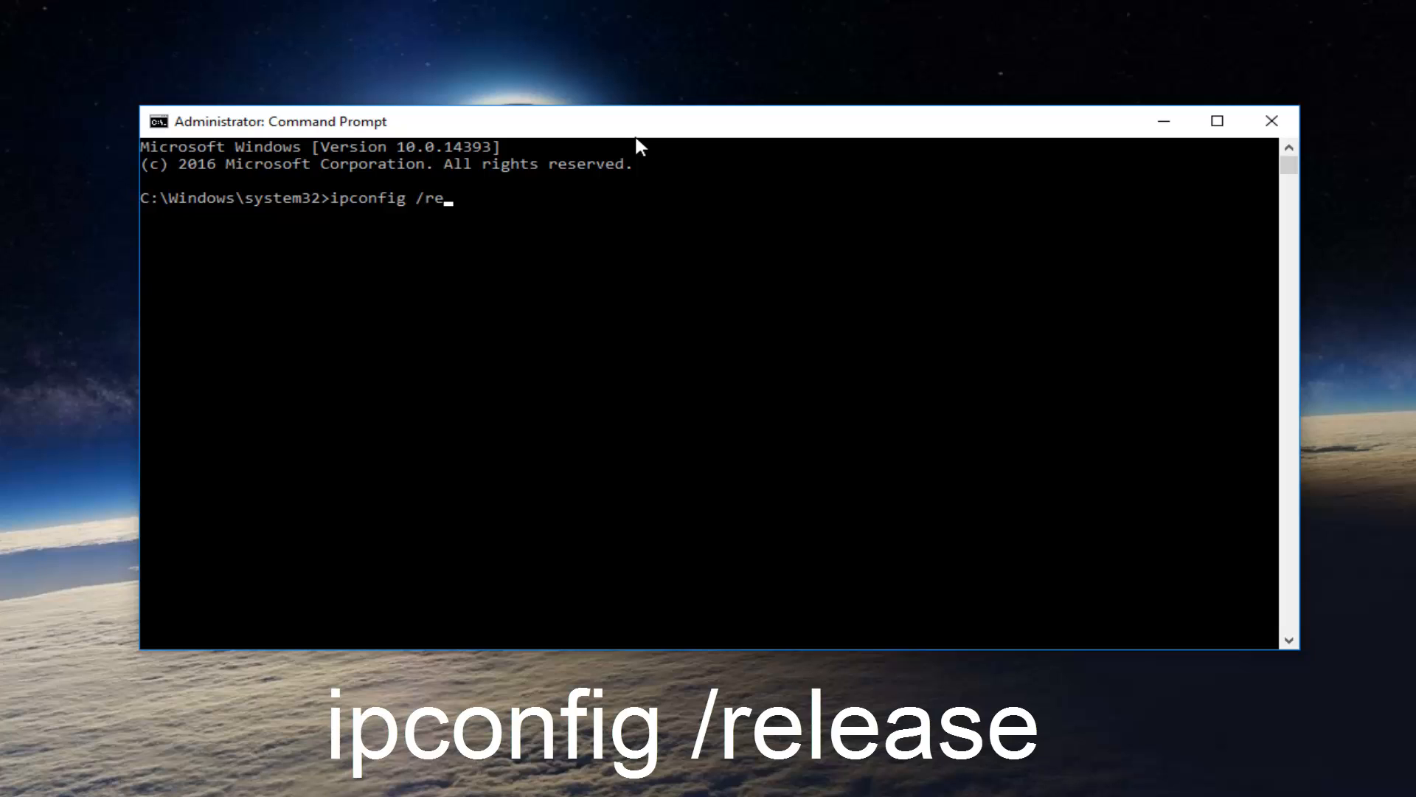
pyautogui.write('lease')
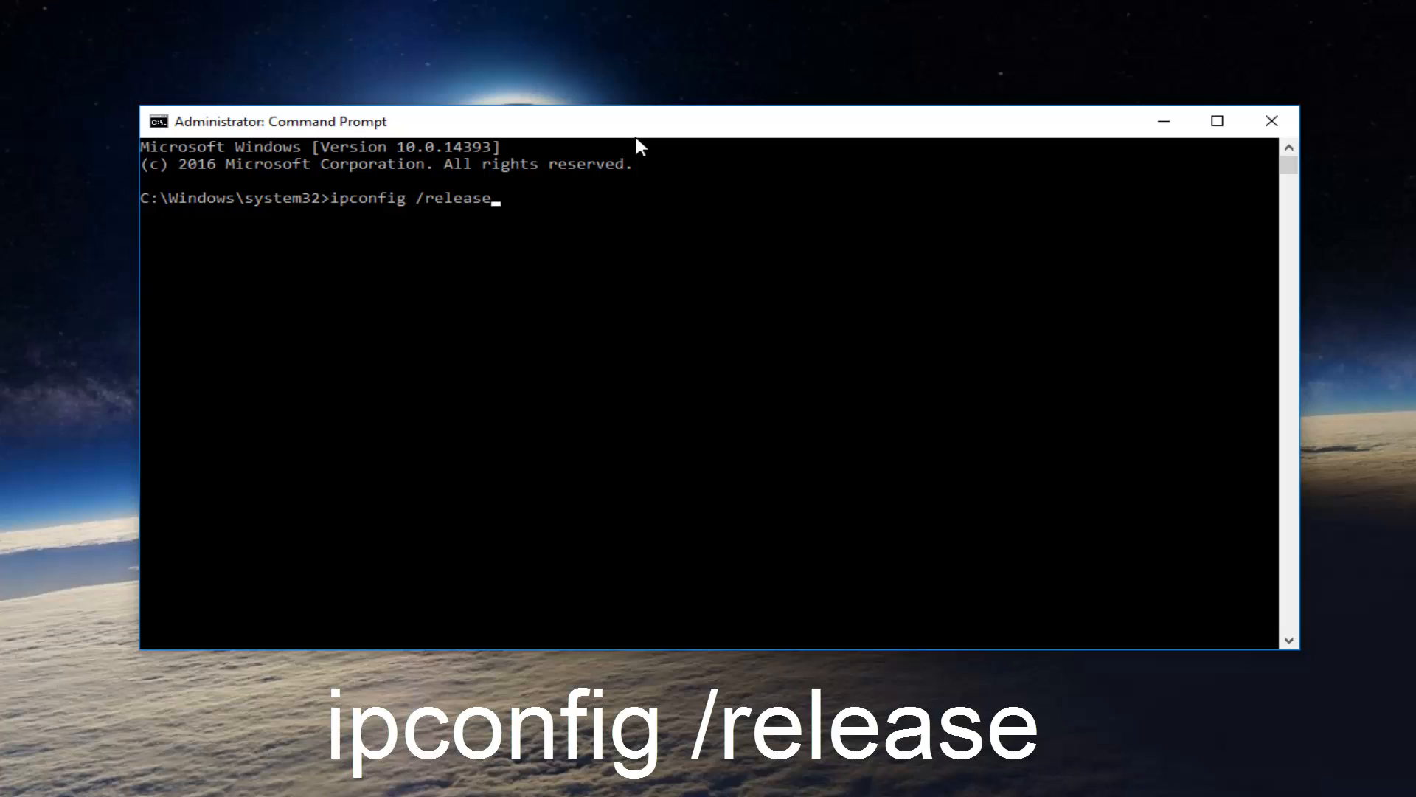
pyautogui.press('Return')
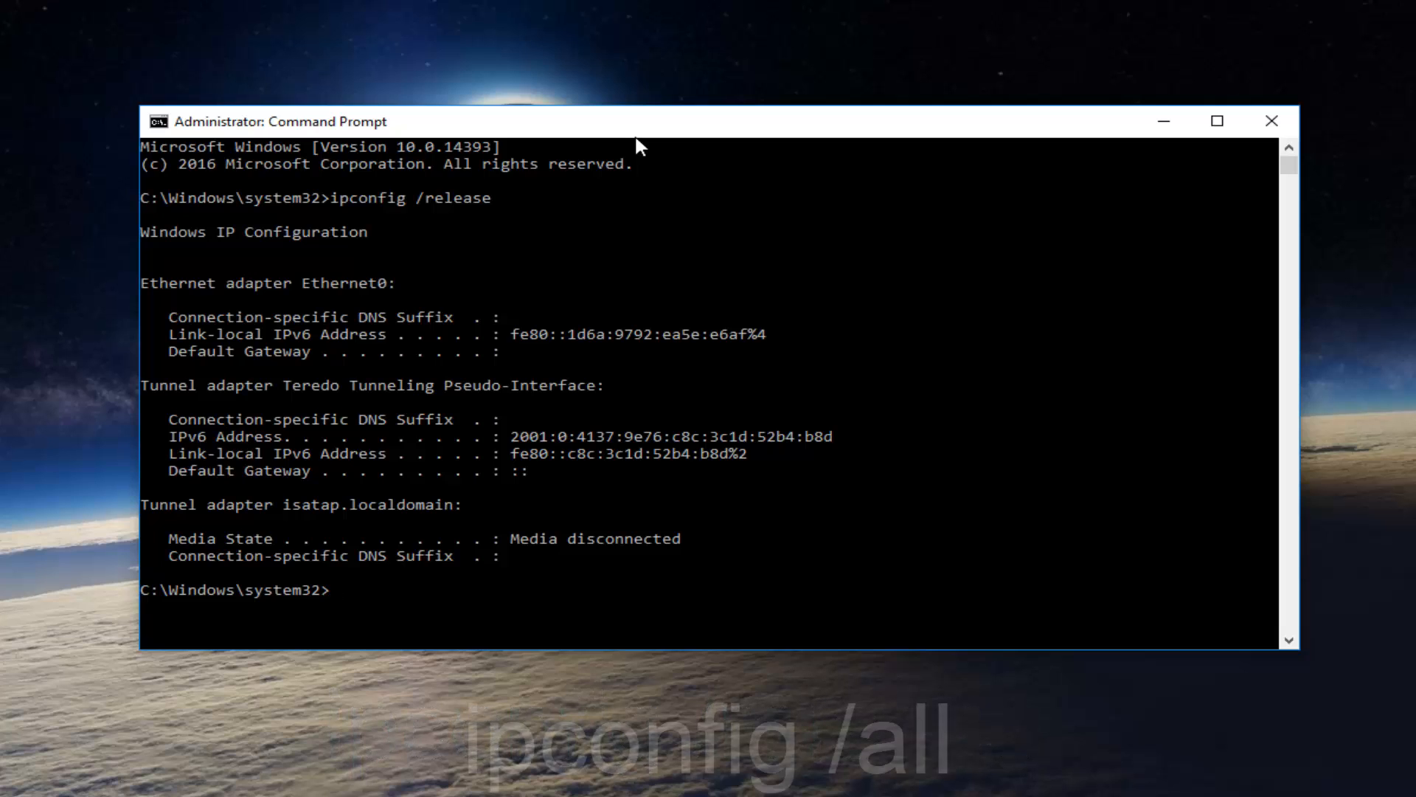
# Run ipconfig /all to list full details for every adapter.
pyautogui.write('ipconfig')
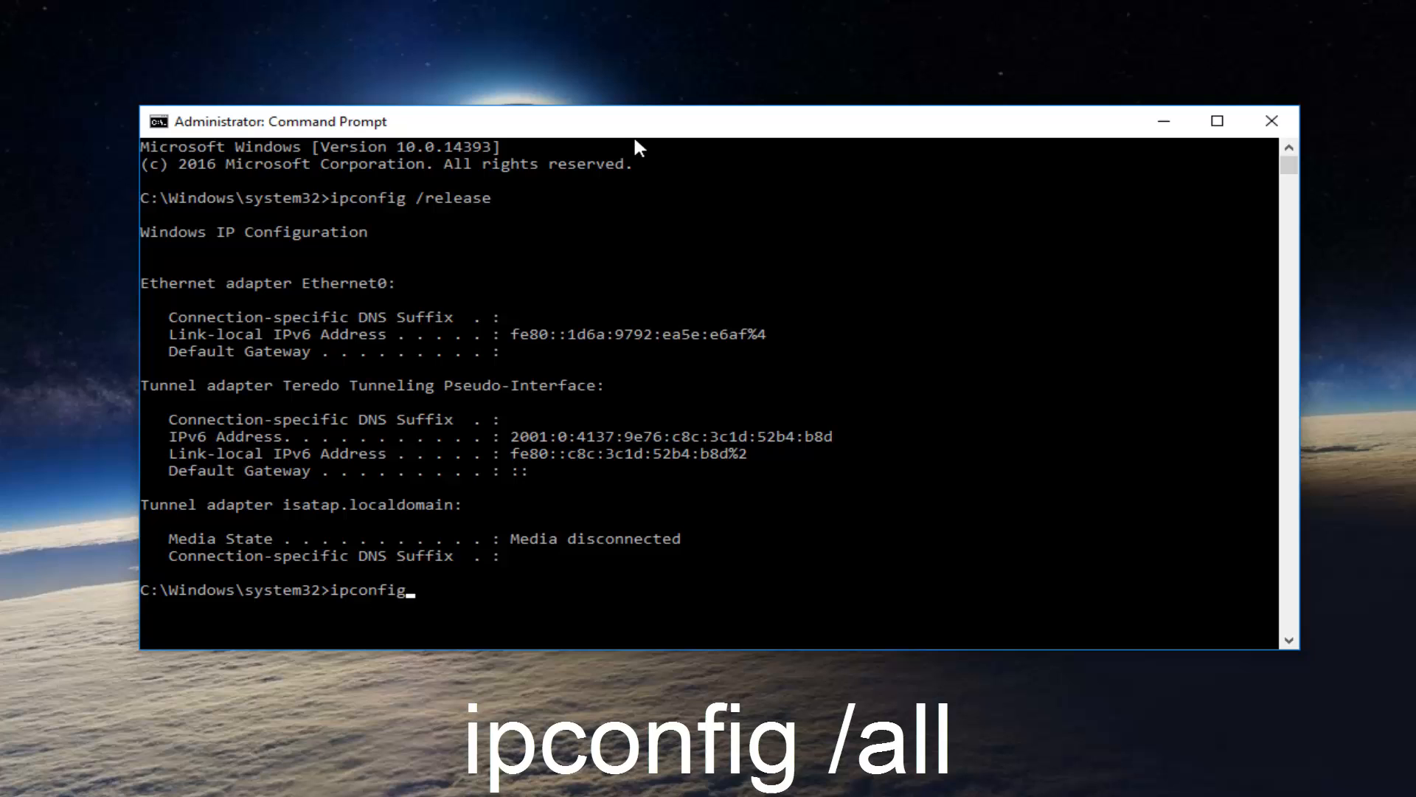
pyautogui.write('/all')
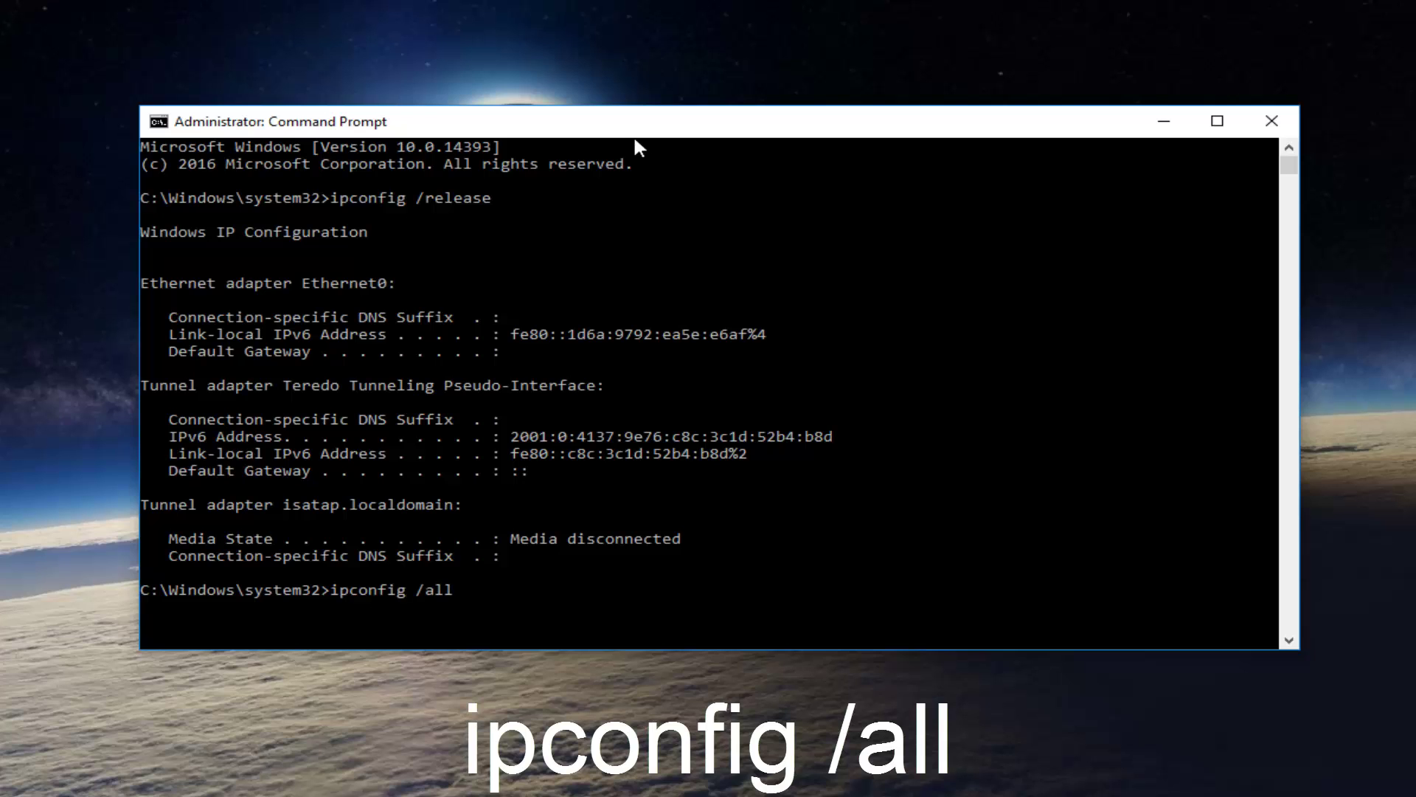
pyautogui.press('Return')
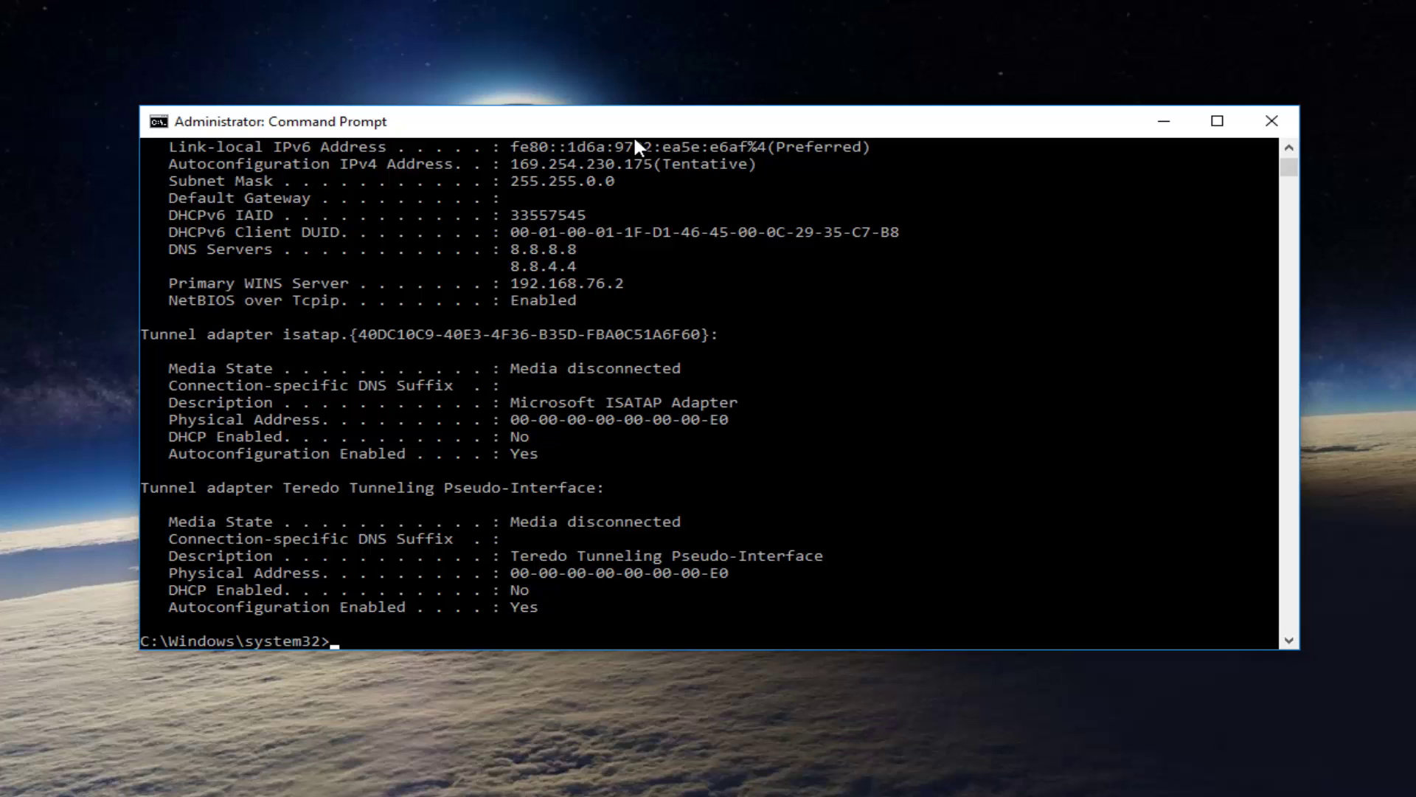
# Enter the ipconfig flushdns command to flush the DNS resolver cache.
pyautogui.write('ipcon')
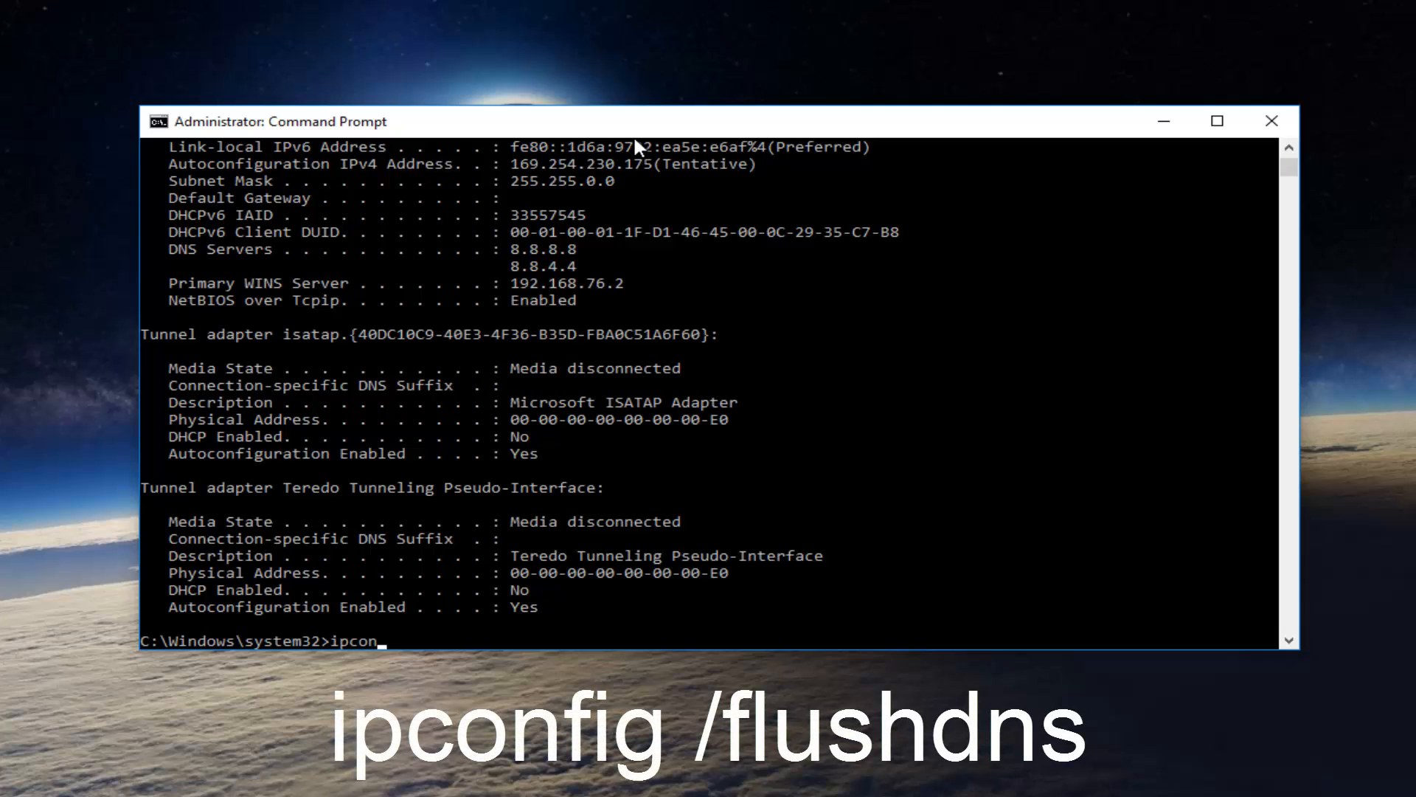
pyautogui.write('fig')
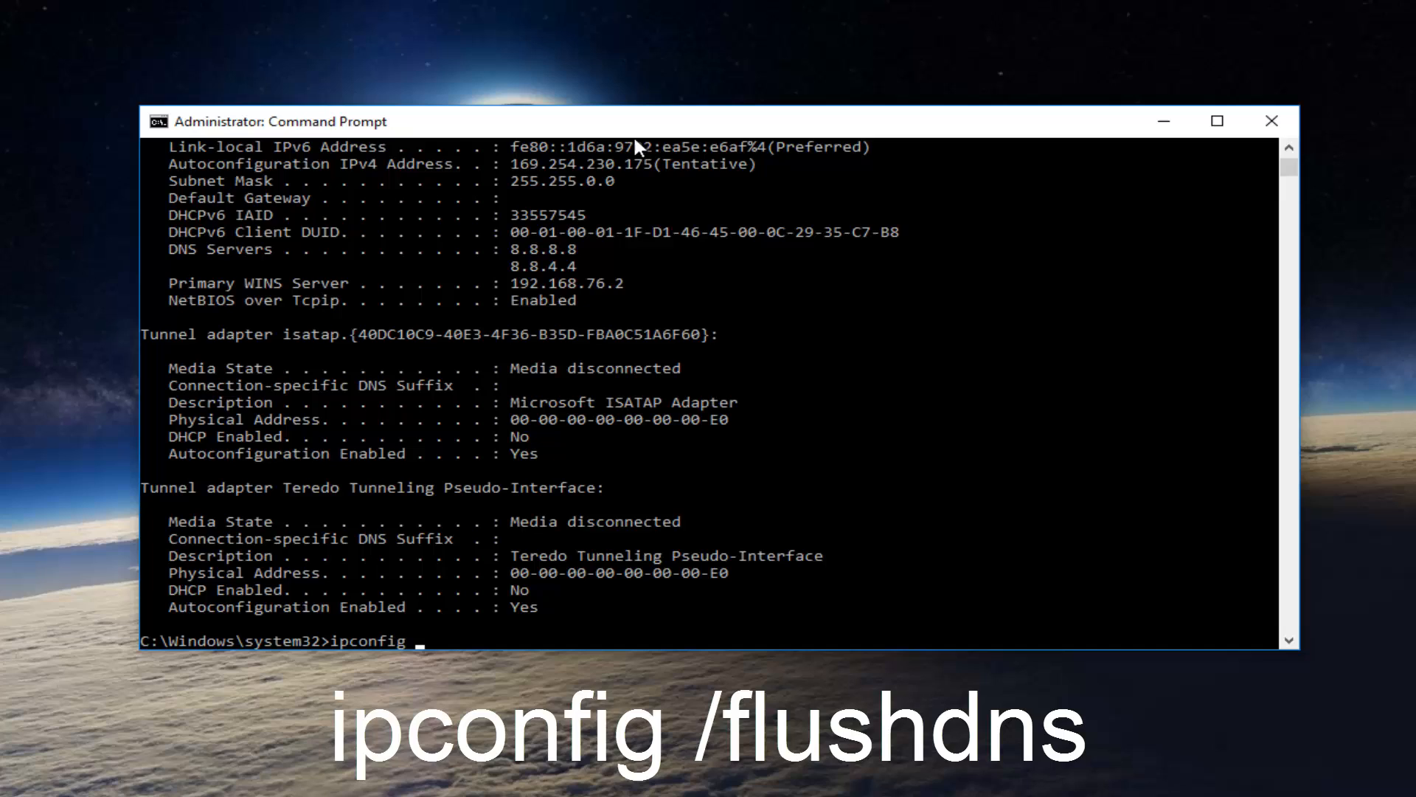
pyautogui.write('./')
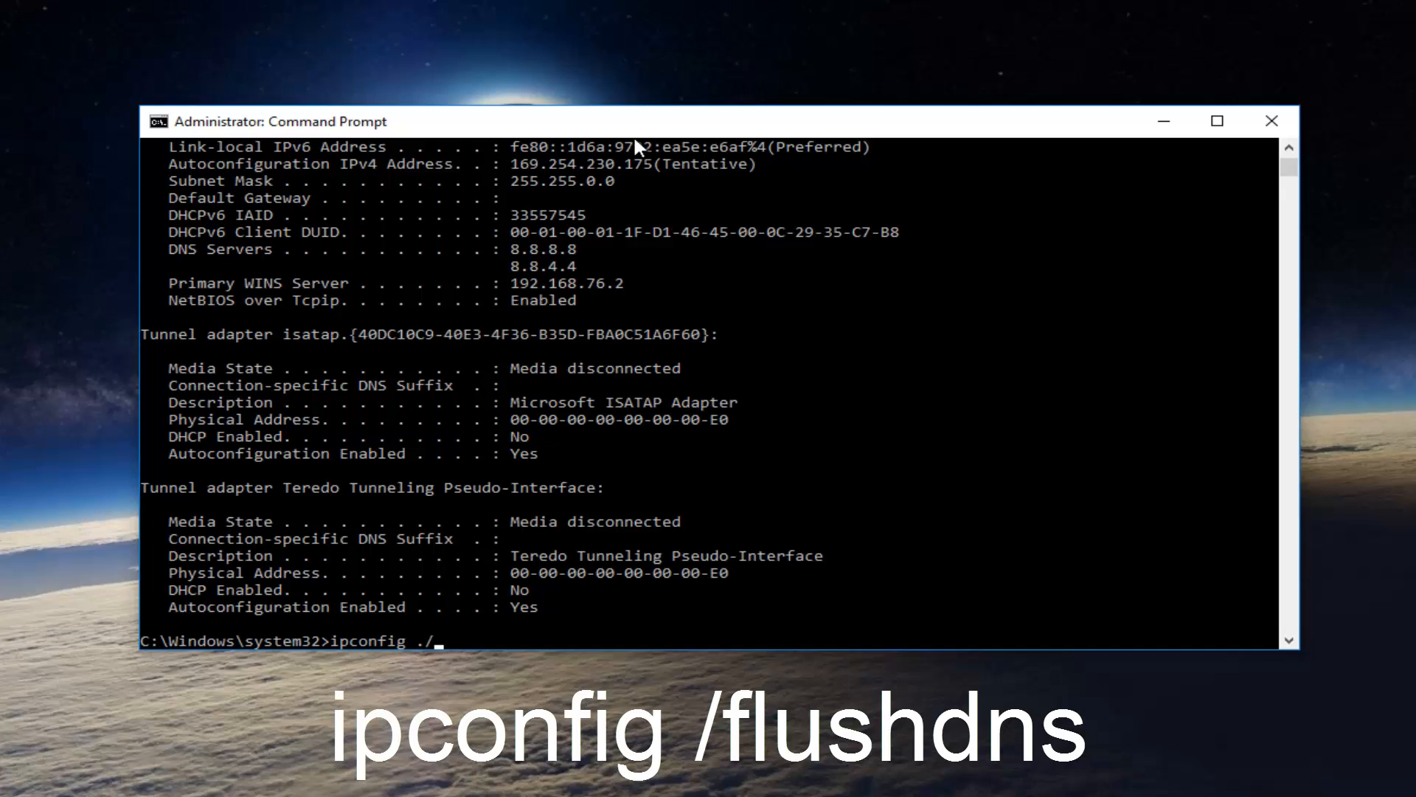
pyautogui.write('flushdns')
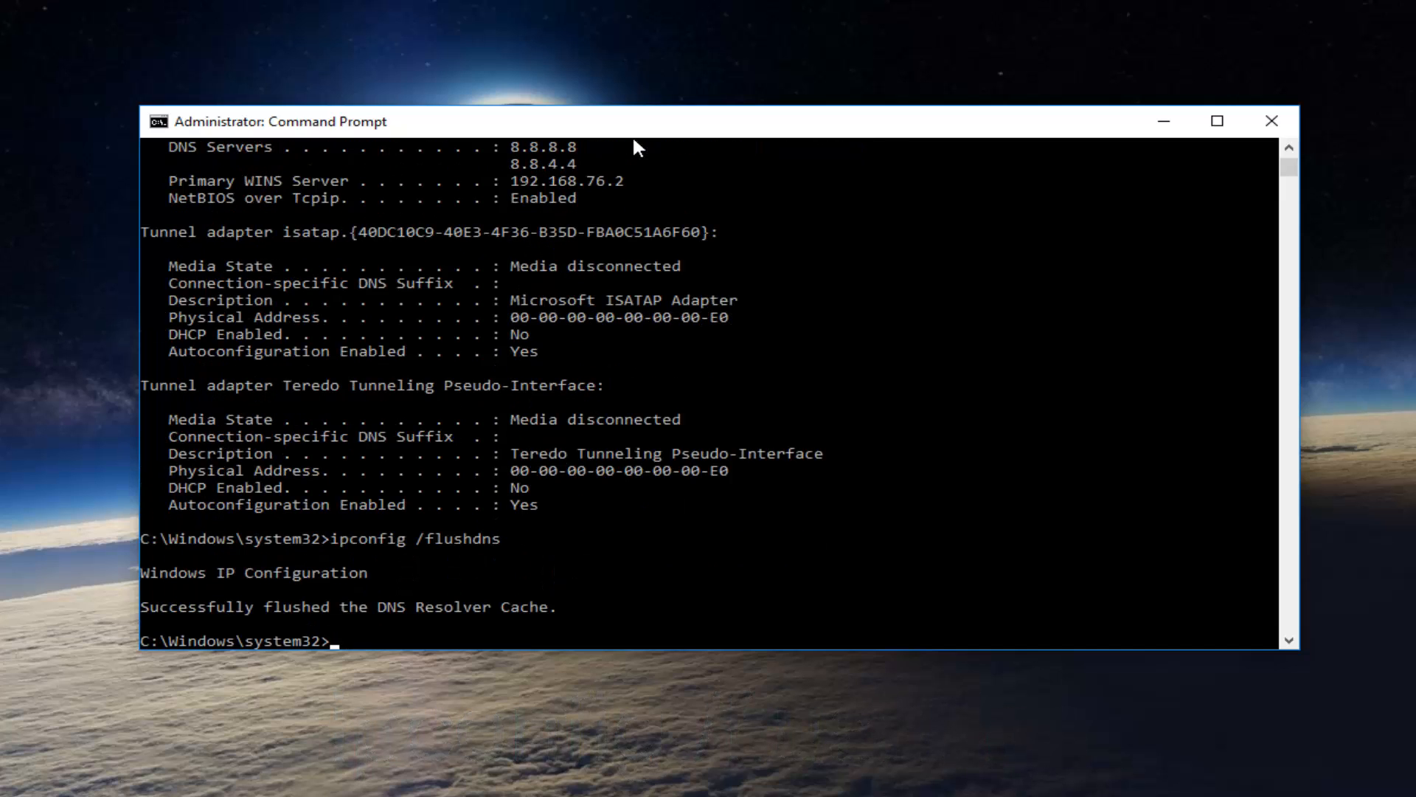
# Run ipconfig /renew so Ethernet0 gets address 192.168.76.129.
pyautogui.write('ipconfig')
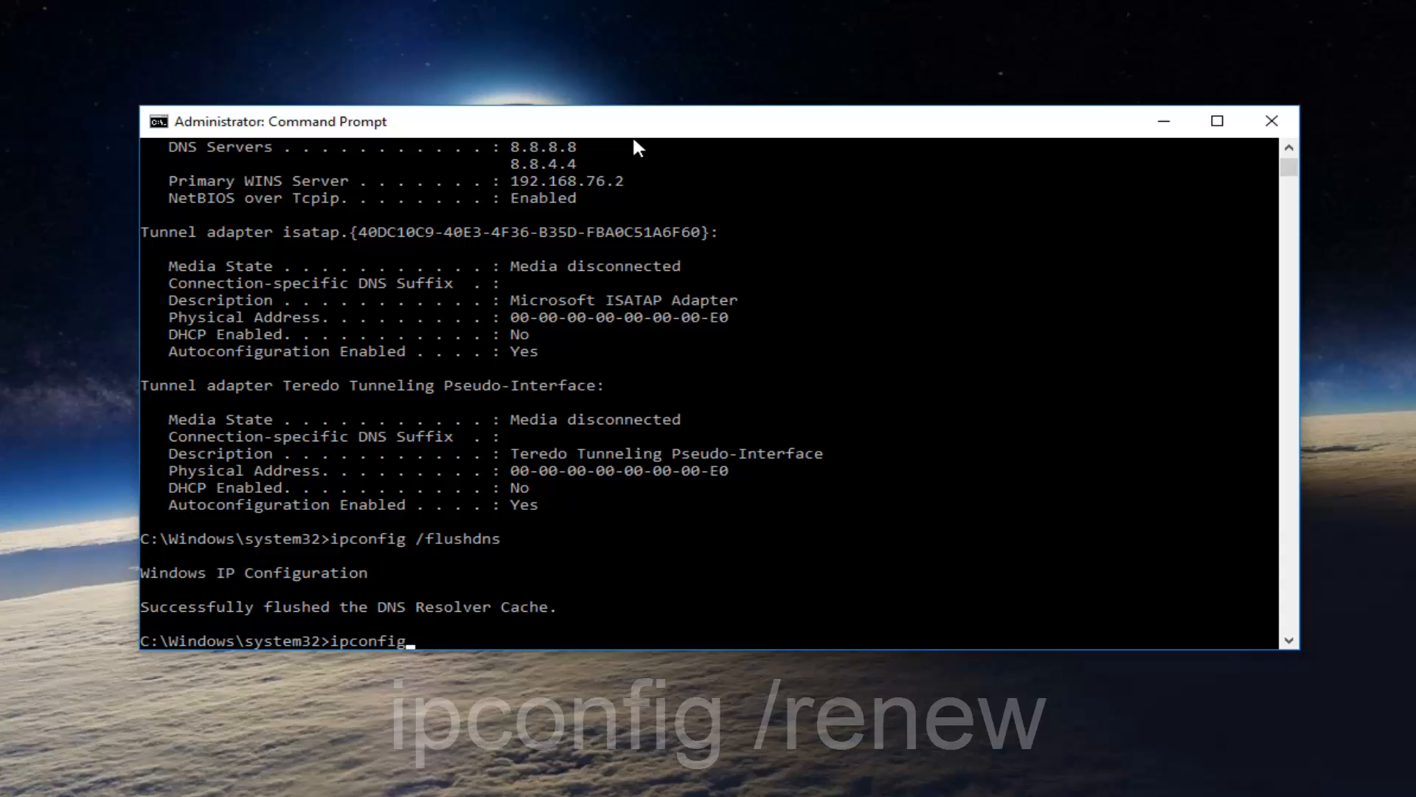
pyautogui.write('/re')
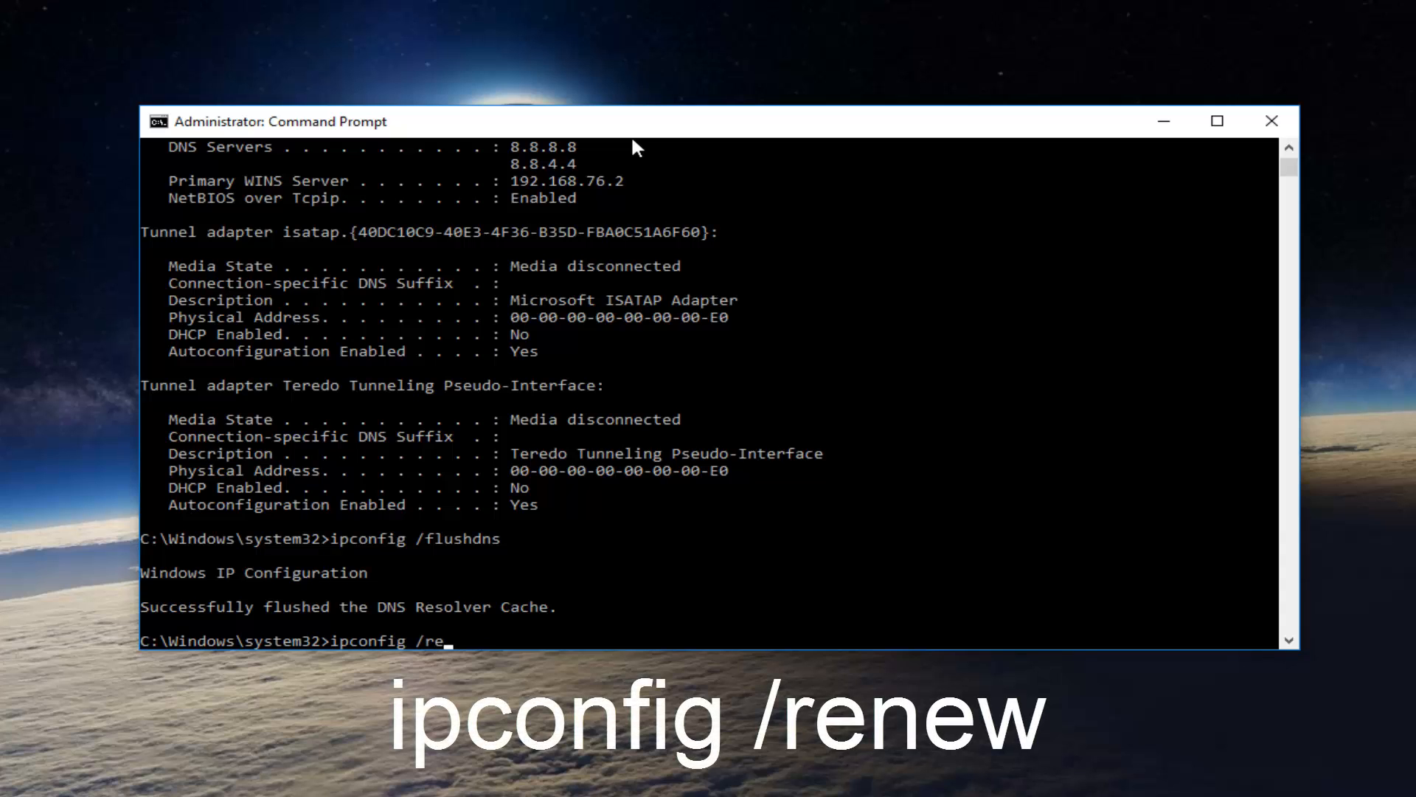
pyautogui.press('Return')
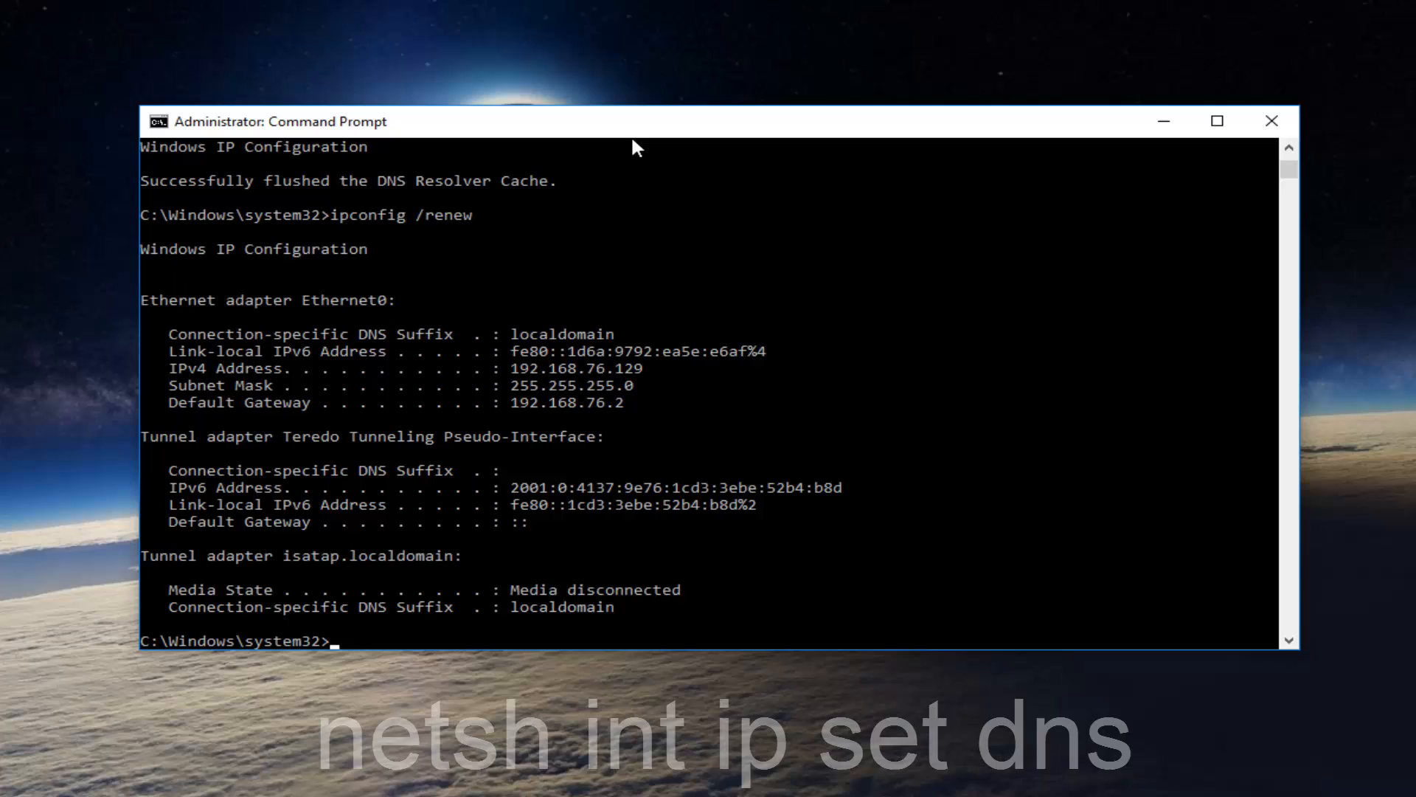
# Run 'netsh int set dns', which Command Prompt rejects as not found.
pyautogui.write('netsh')
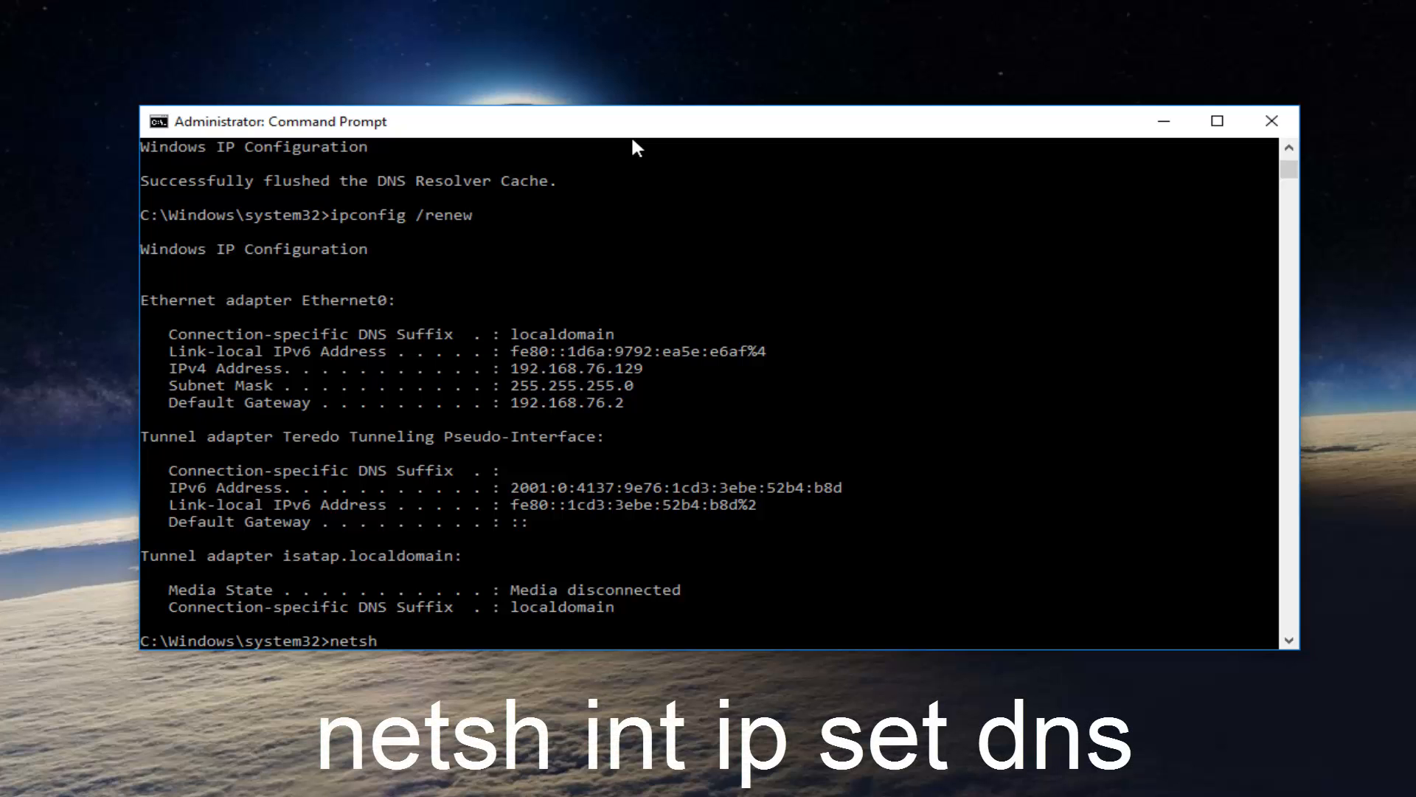
pyautogui.write('int')
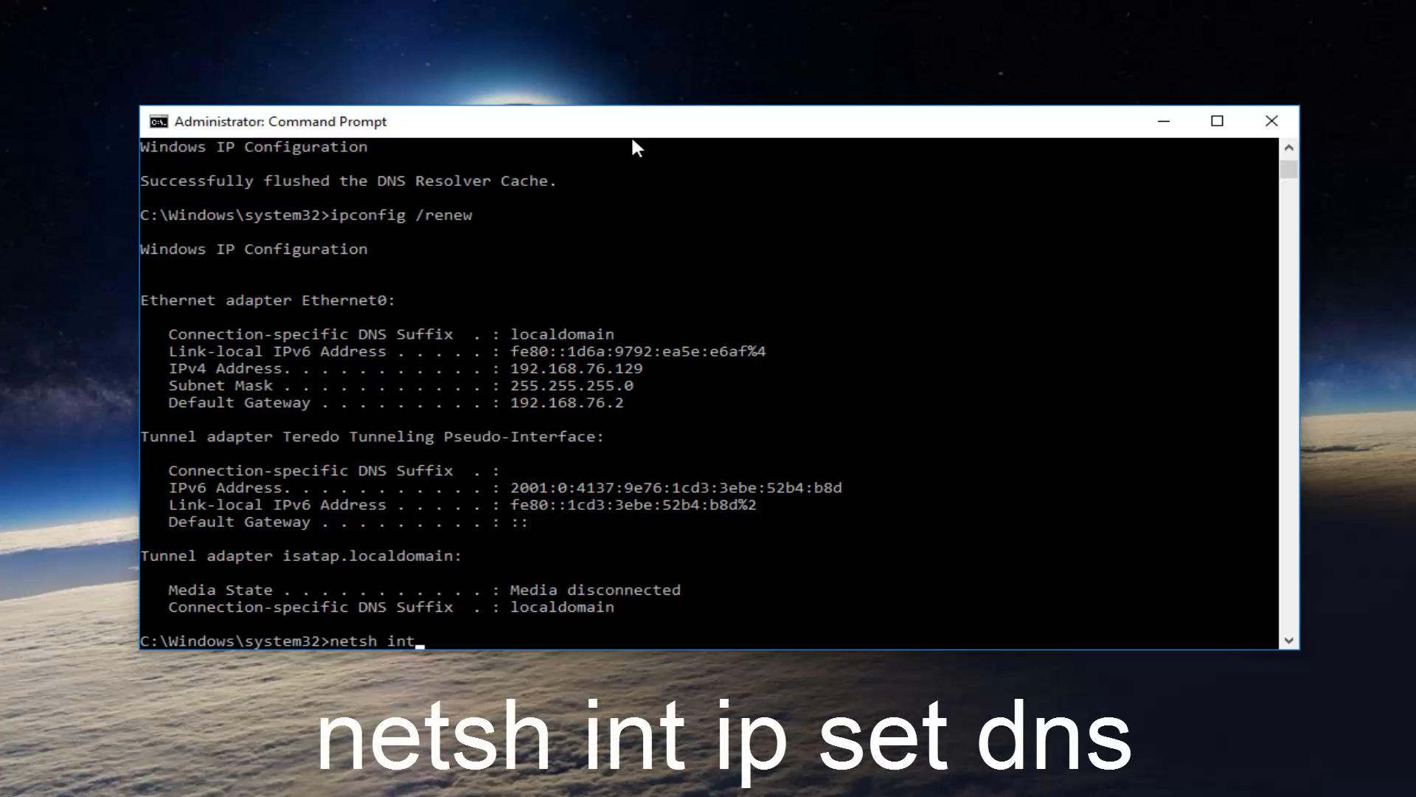
pyautogui.write('set d')
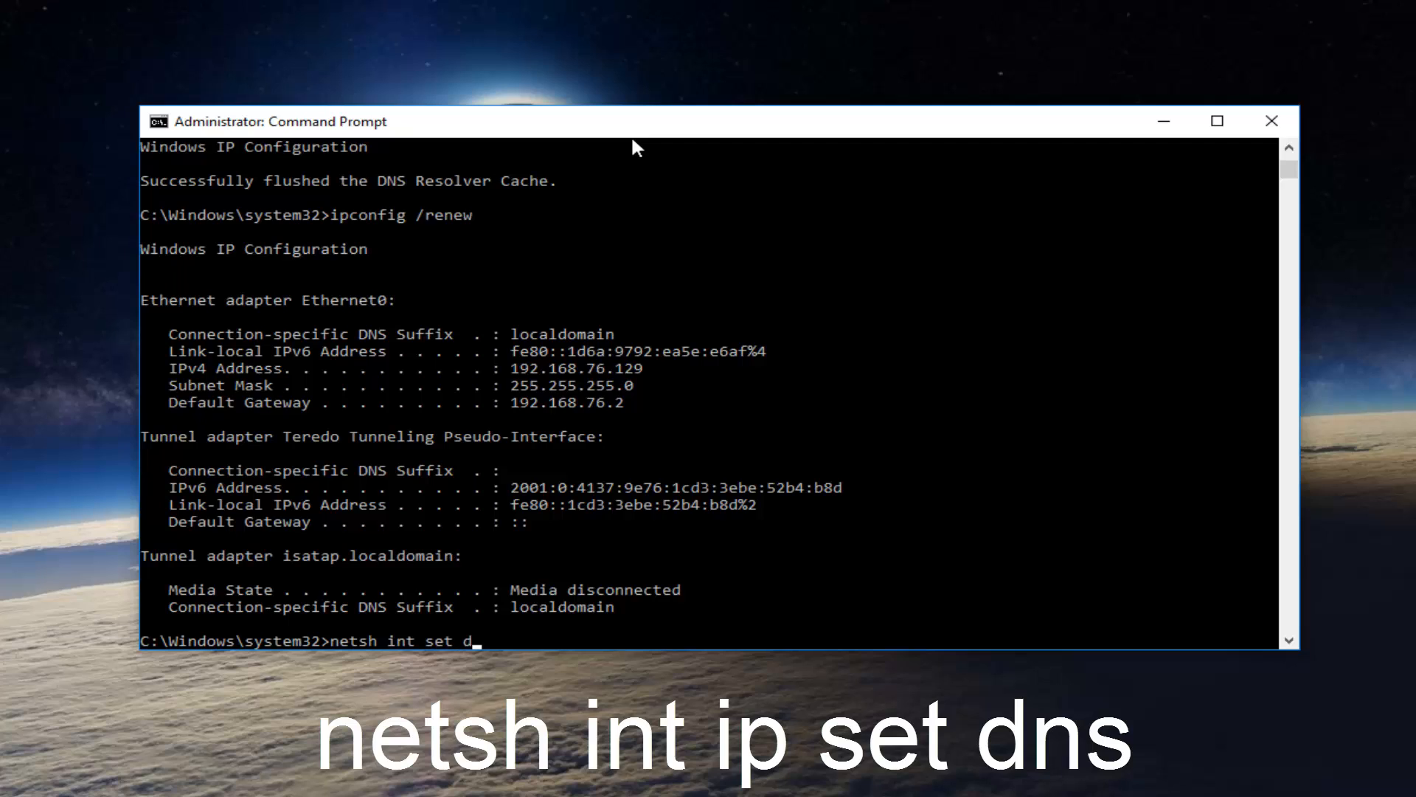
pyautogui.write('ns')
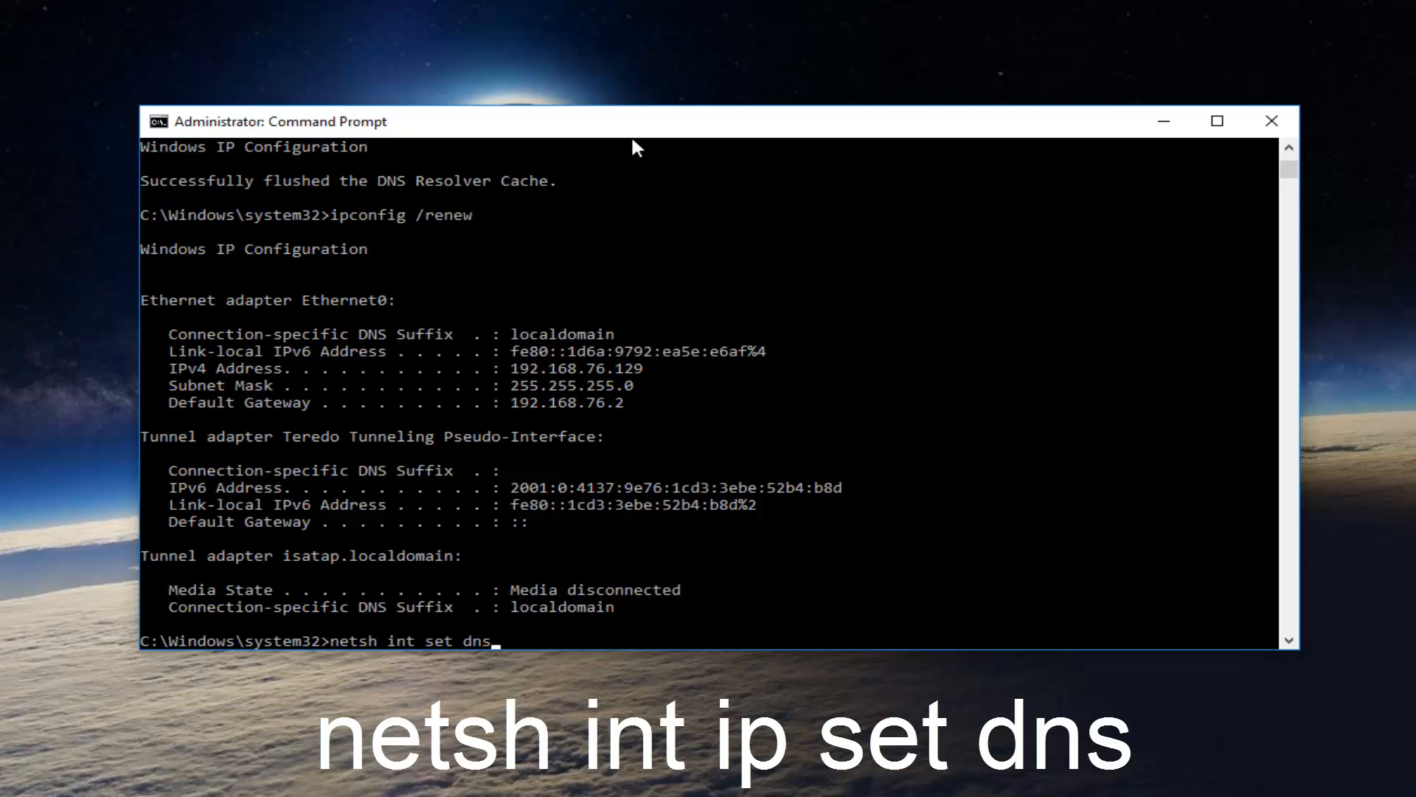
pyautogui.moveTo(363, 657)
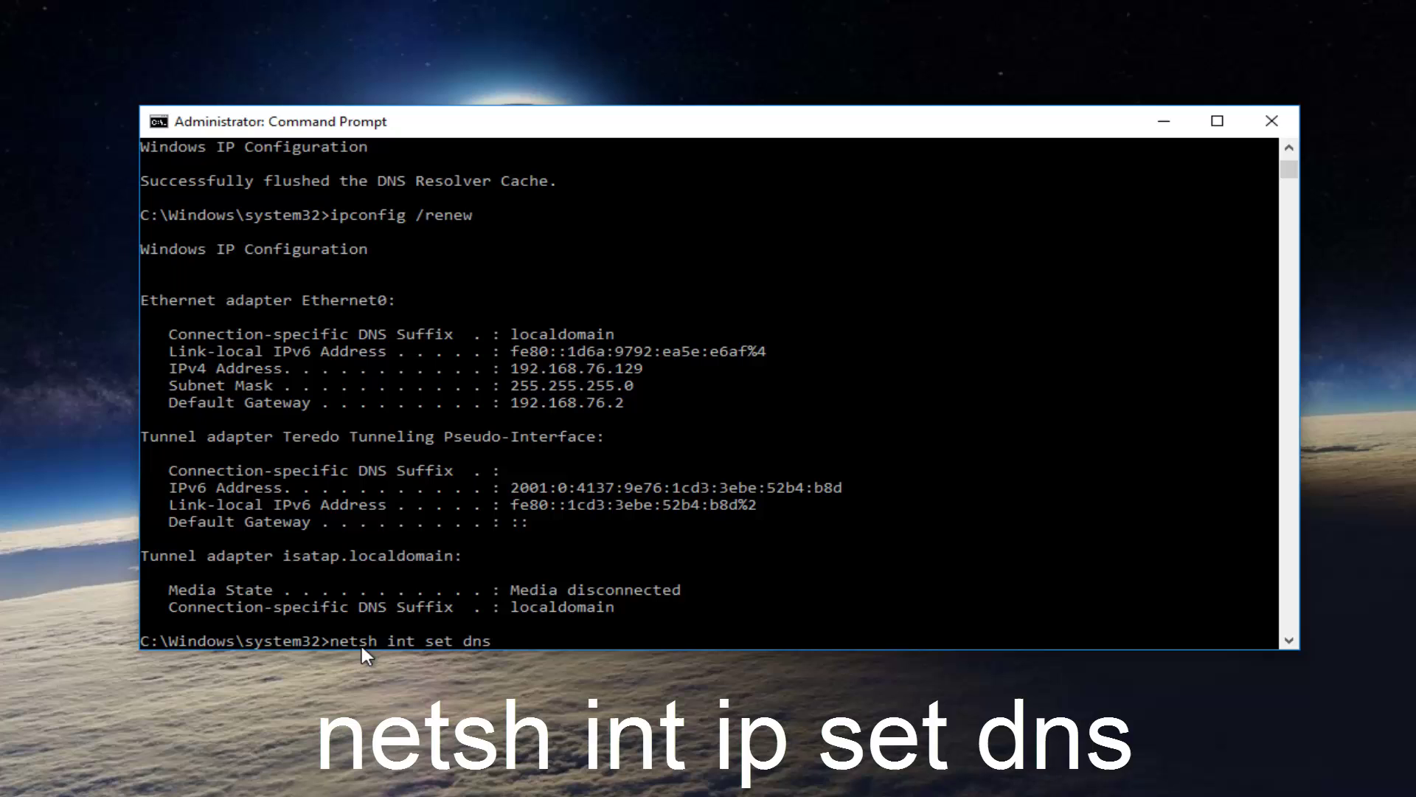
pyautogui.moveTo(443, 646)
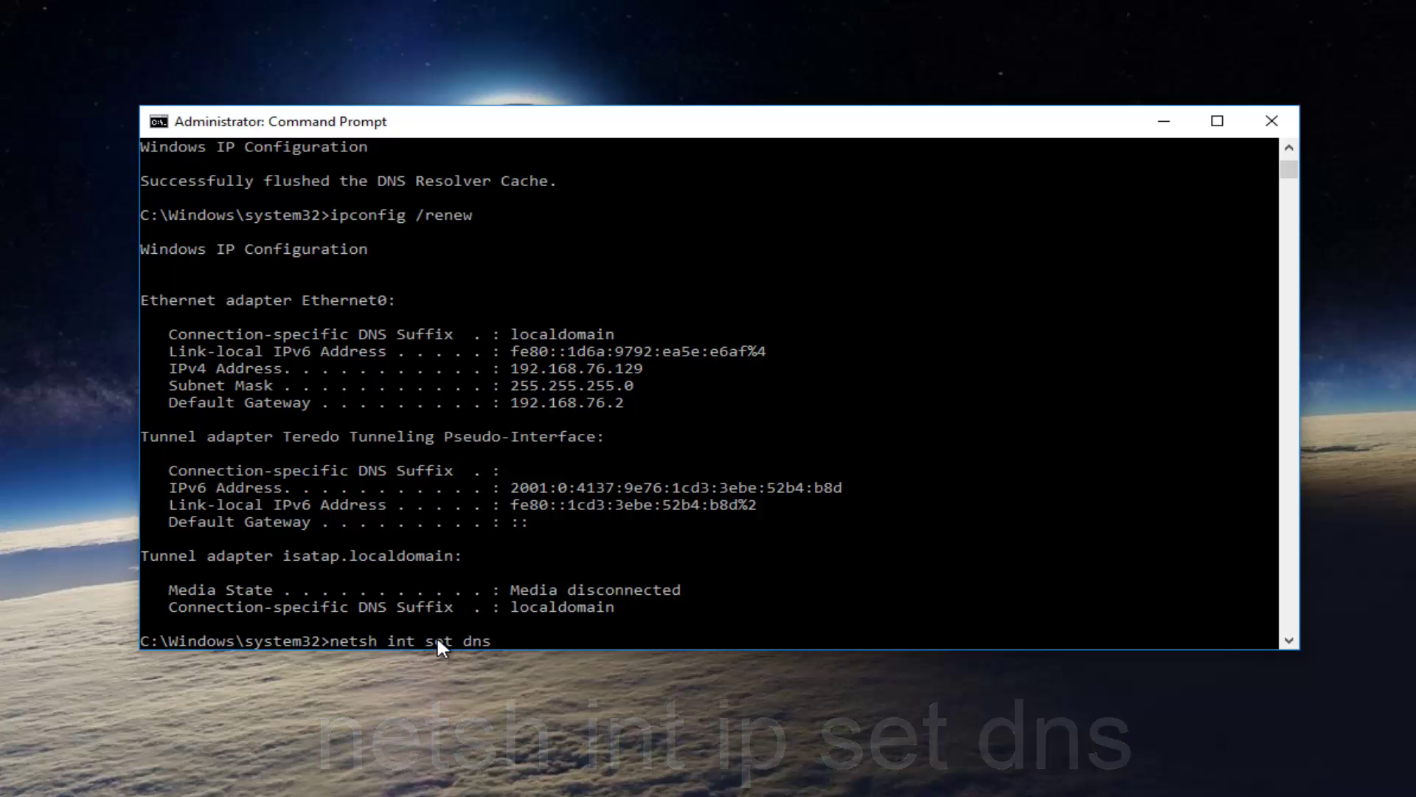
pyautogui.moveTo(619, 641)
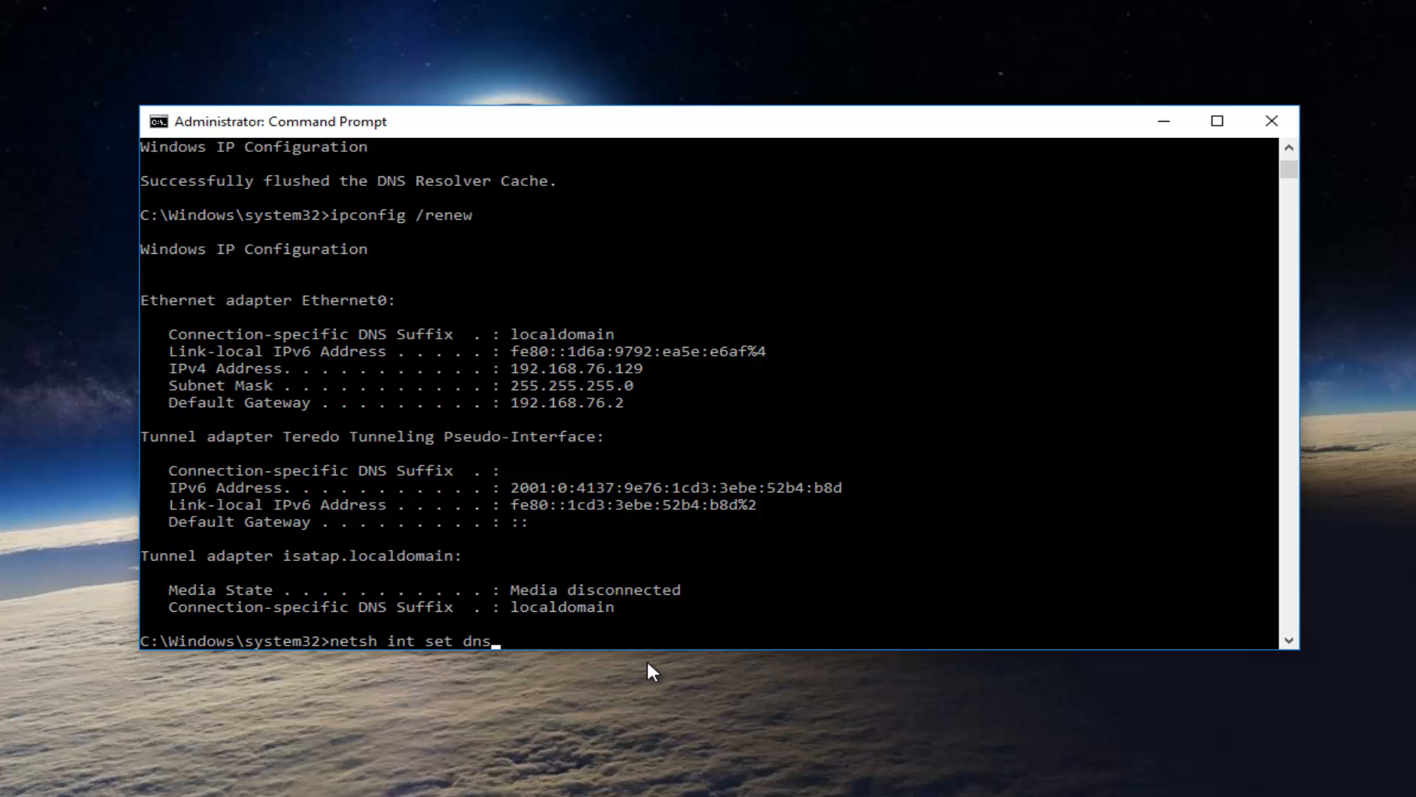
pyautogui.press('Return')
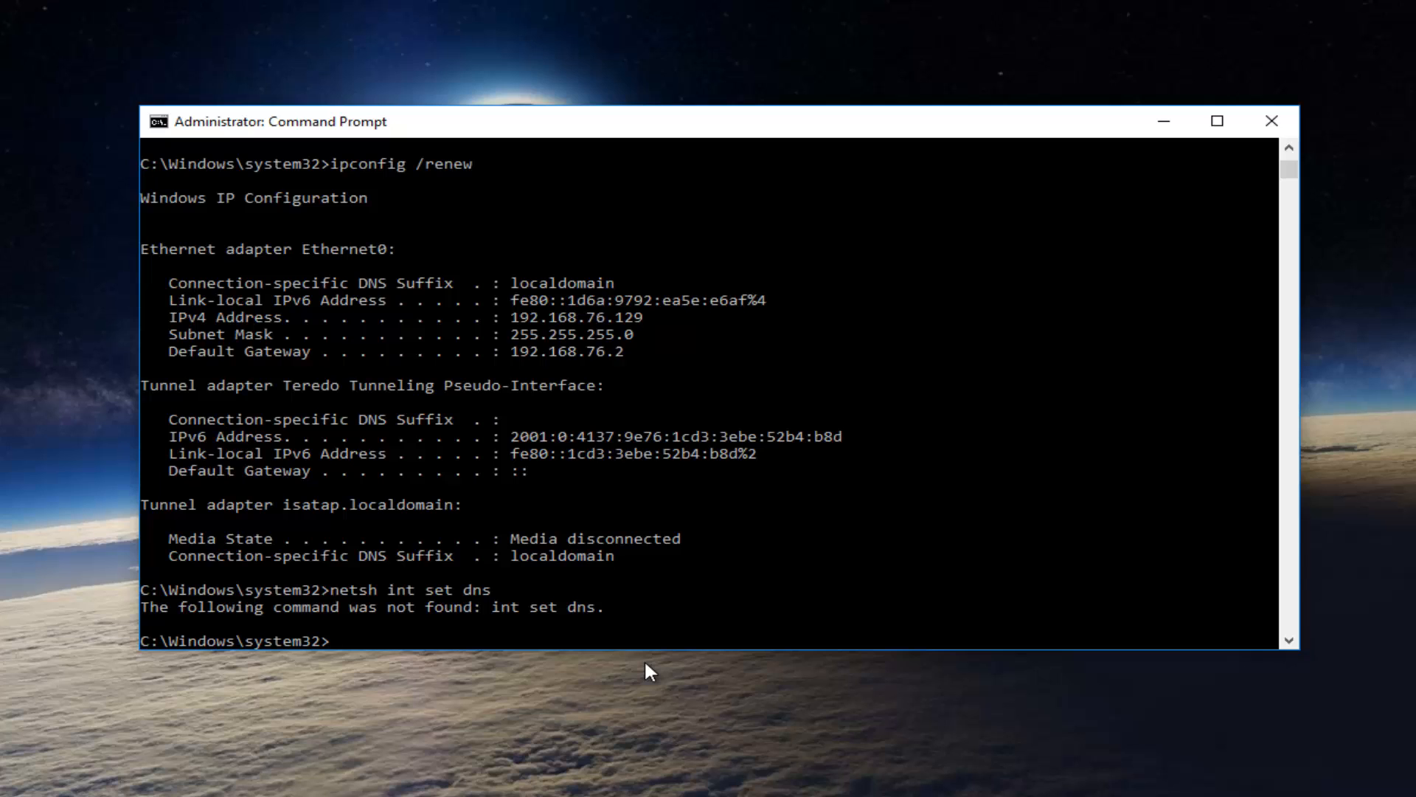
# Run 'netsh winsock reset', resetting the Winsock Catalog pending a restart.
pyautogui.write('ne')
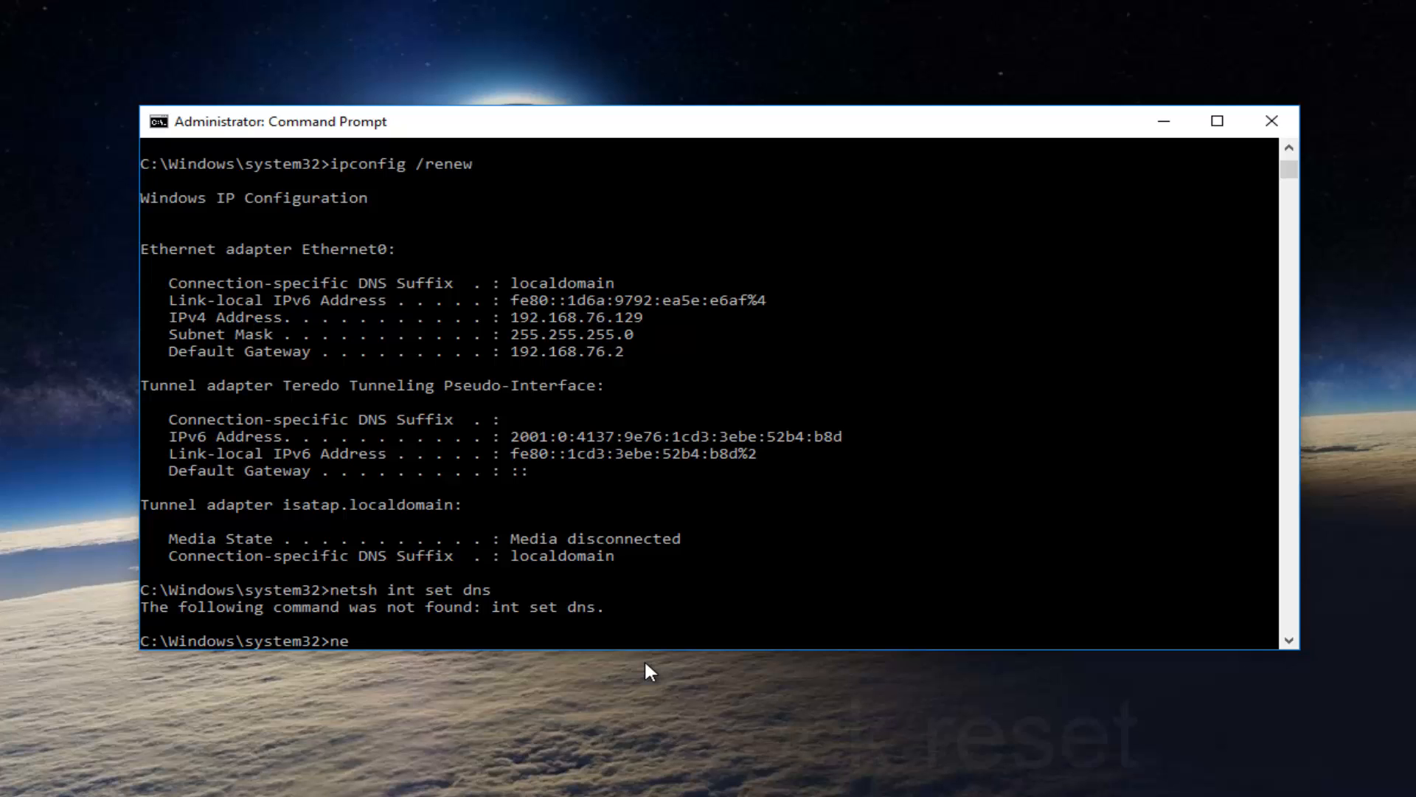
pyautogui.write('tsh')
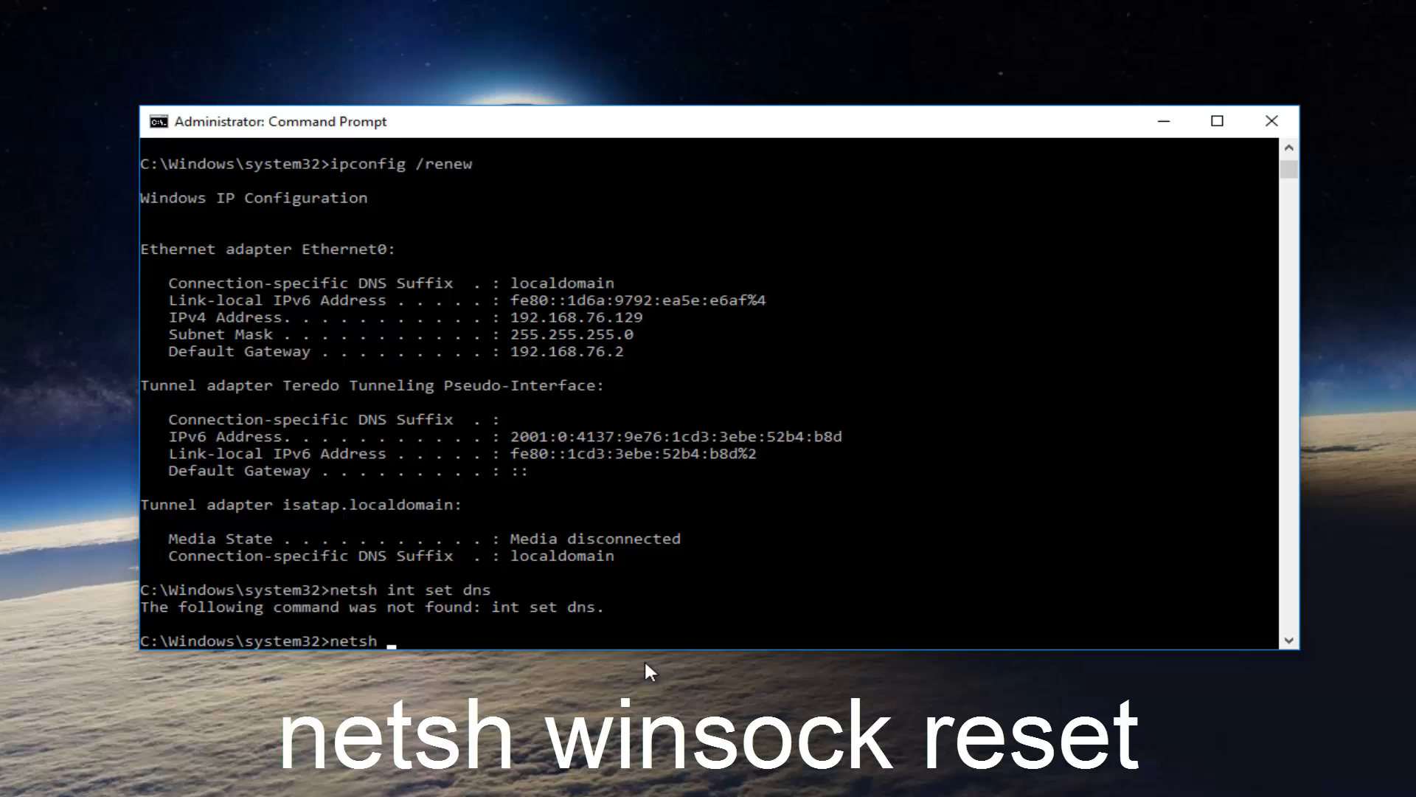
pyautogui.write('winso')
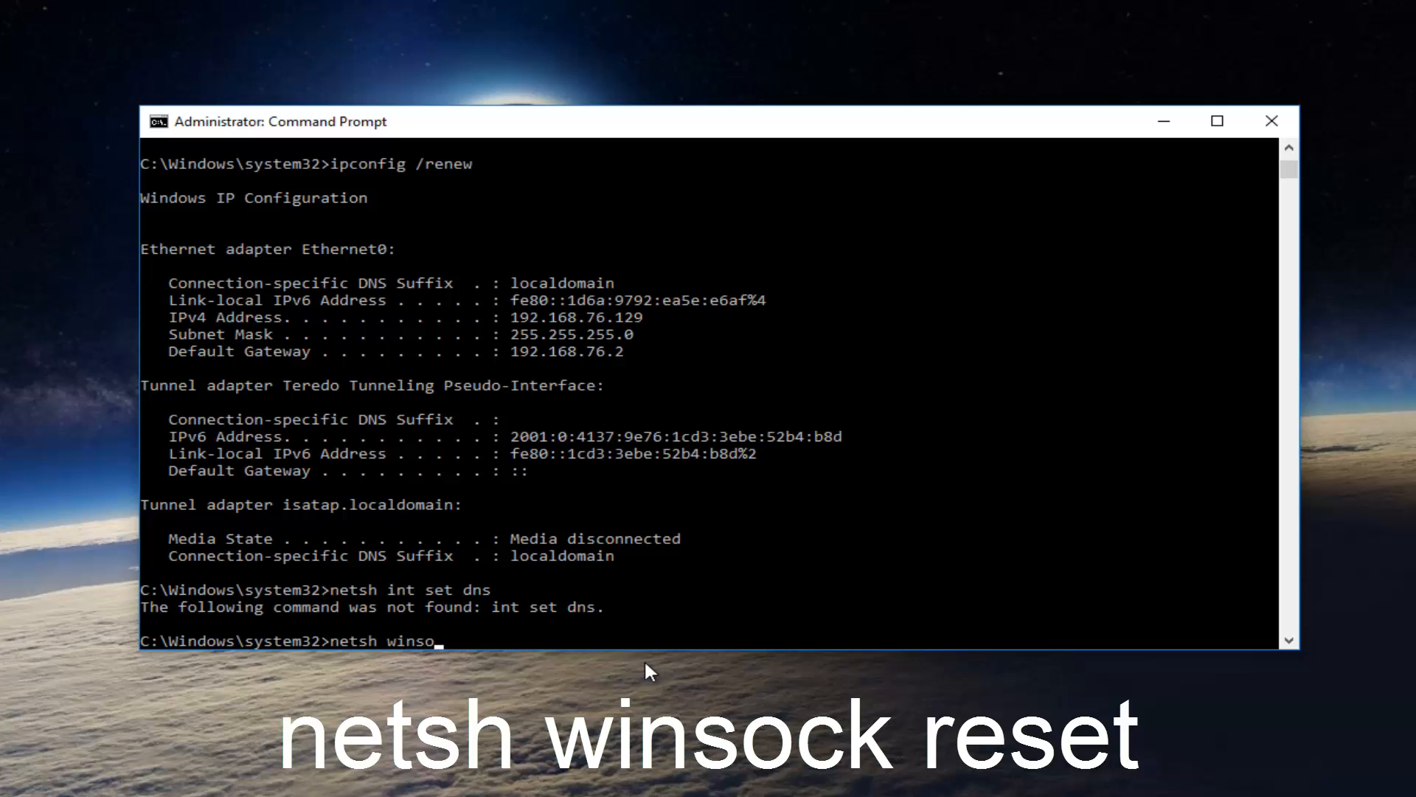
pyautogui.write('ck reset')
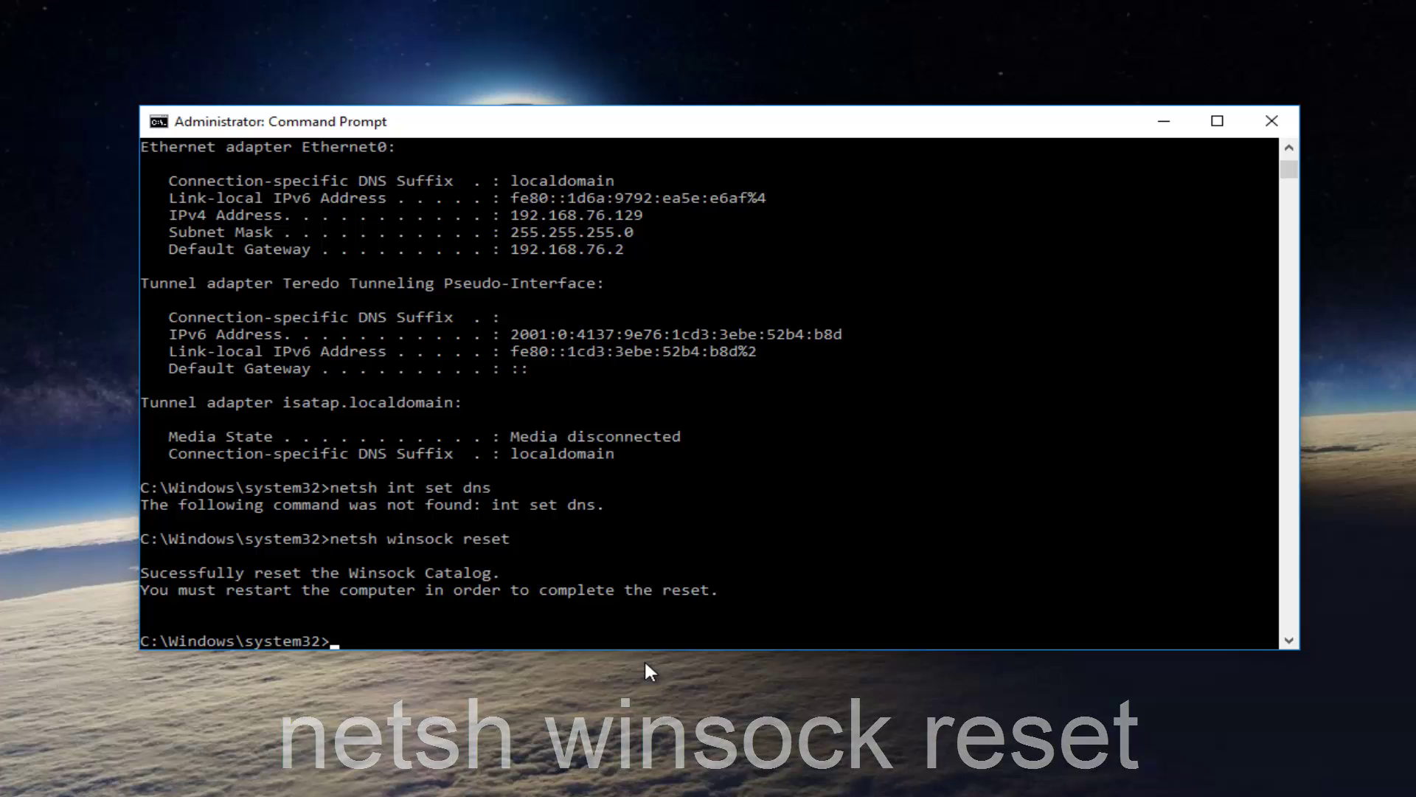
pyautogui.moveTo(436, 610)
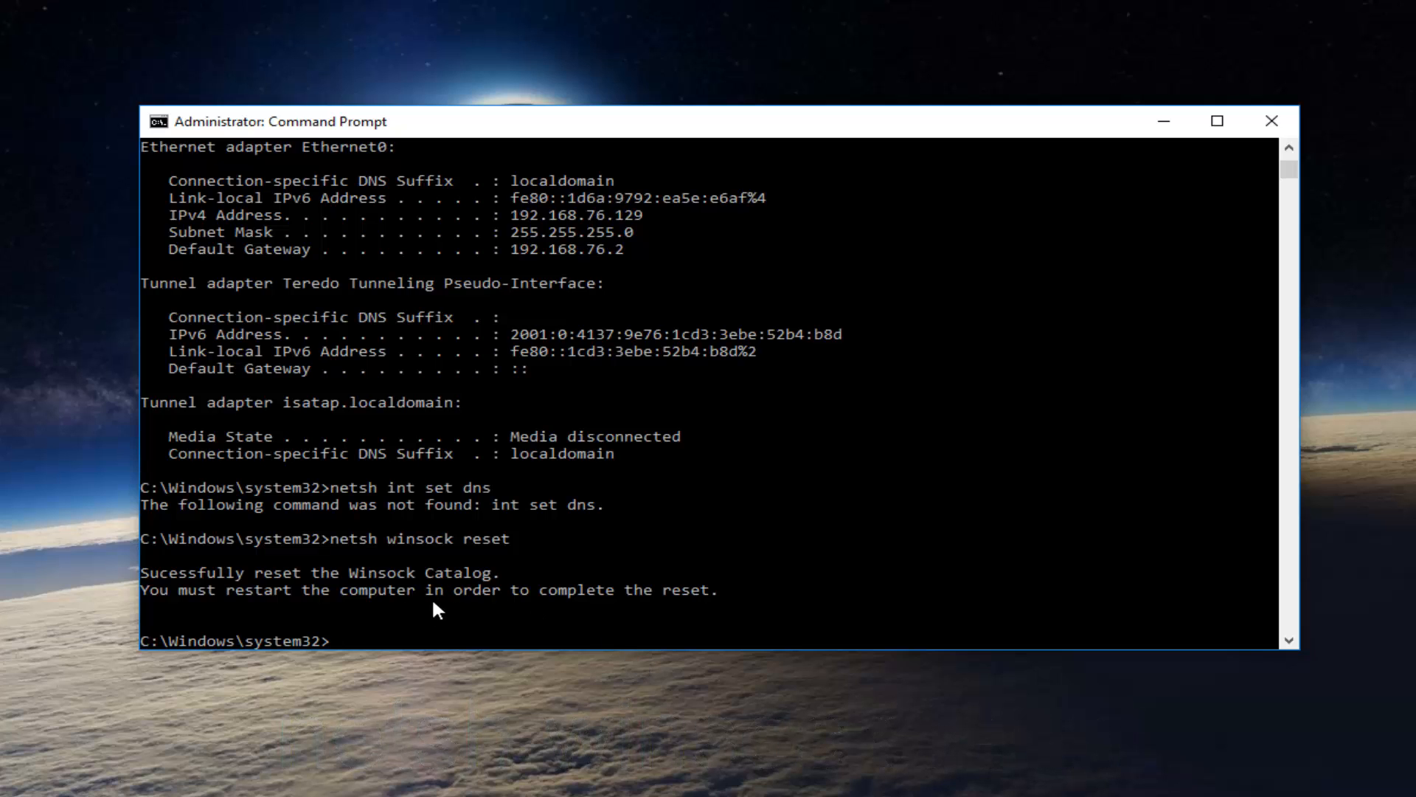
pyautogui.moveTo(574, 599)
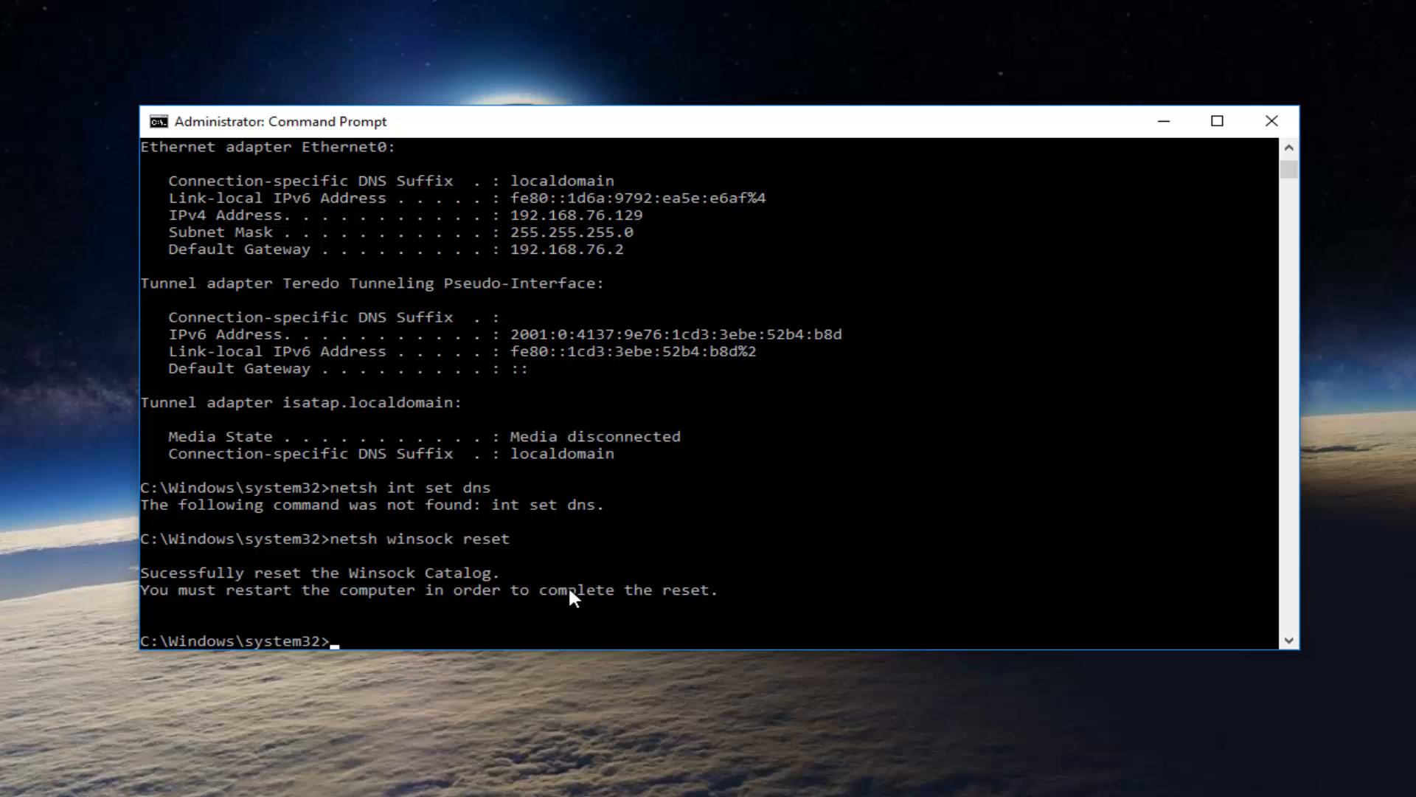